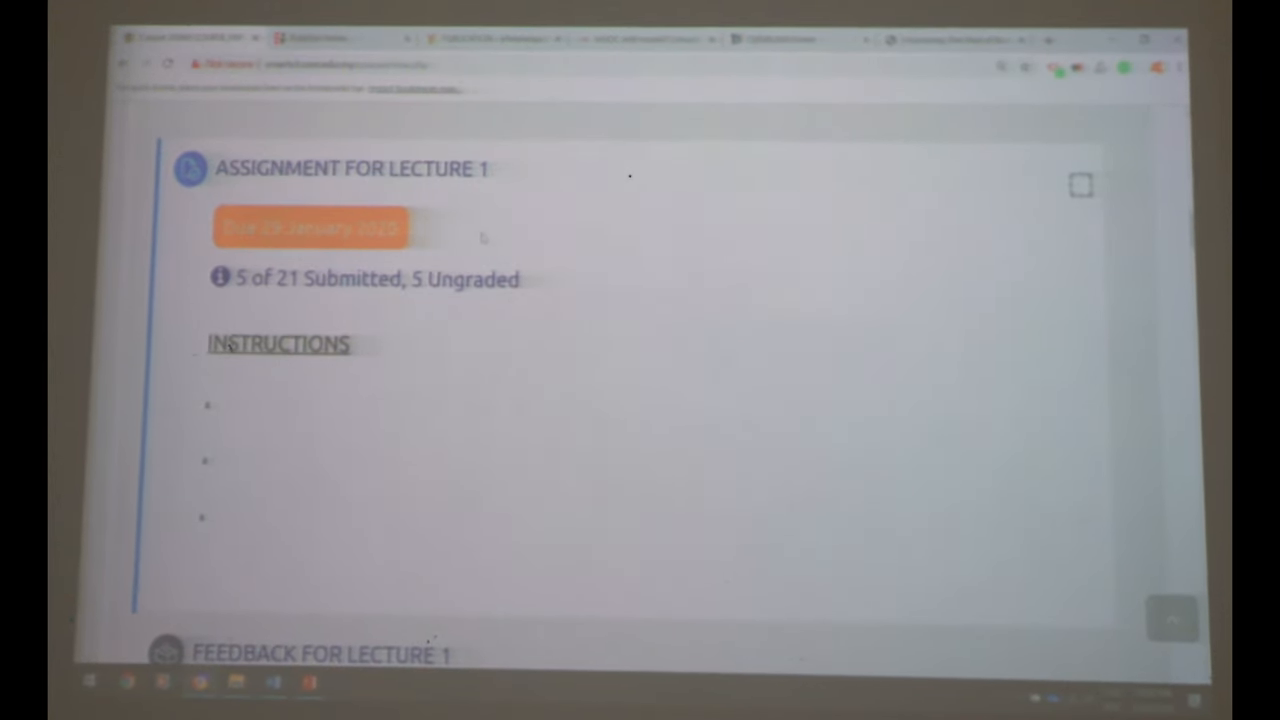
Step: Scroll down the course page to the Administration block's Reports list
scroll("up", 3)
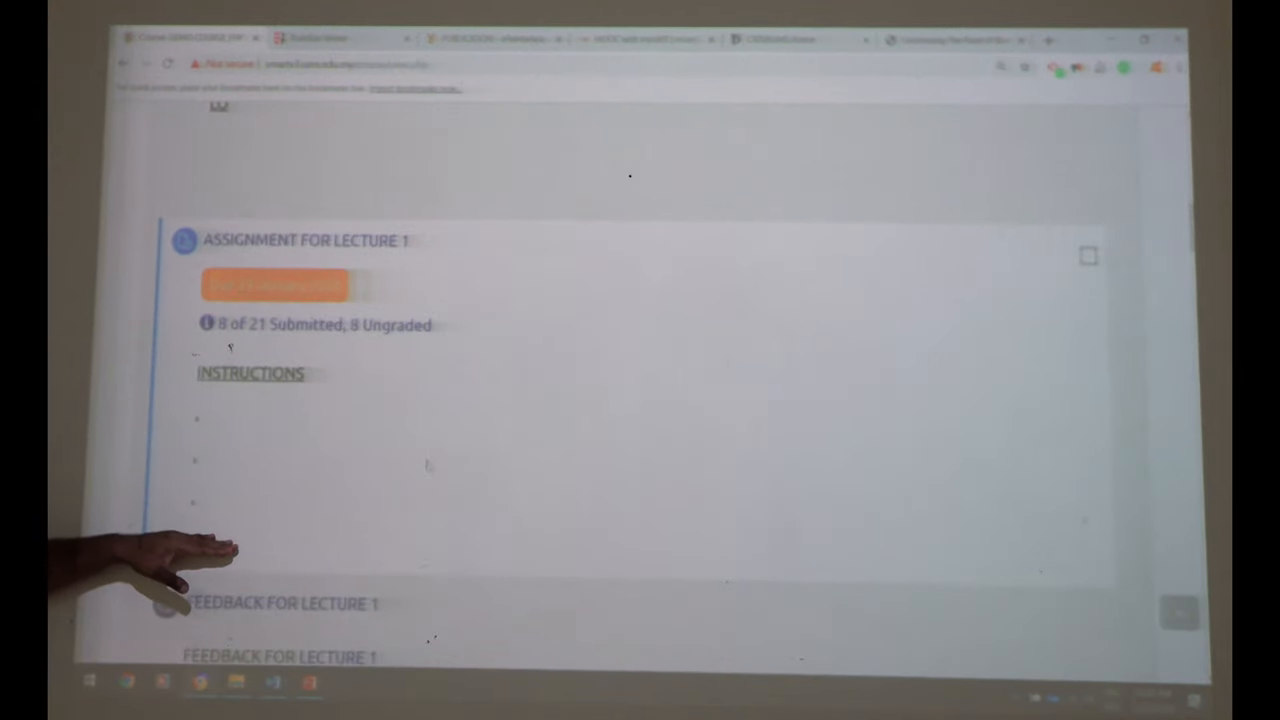
scroll("down", 3)
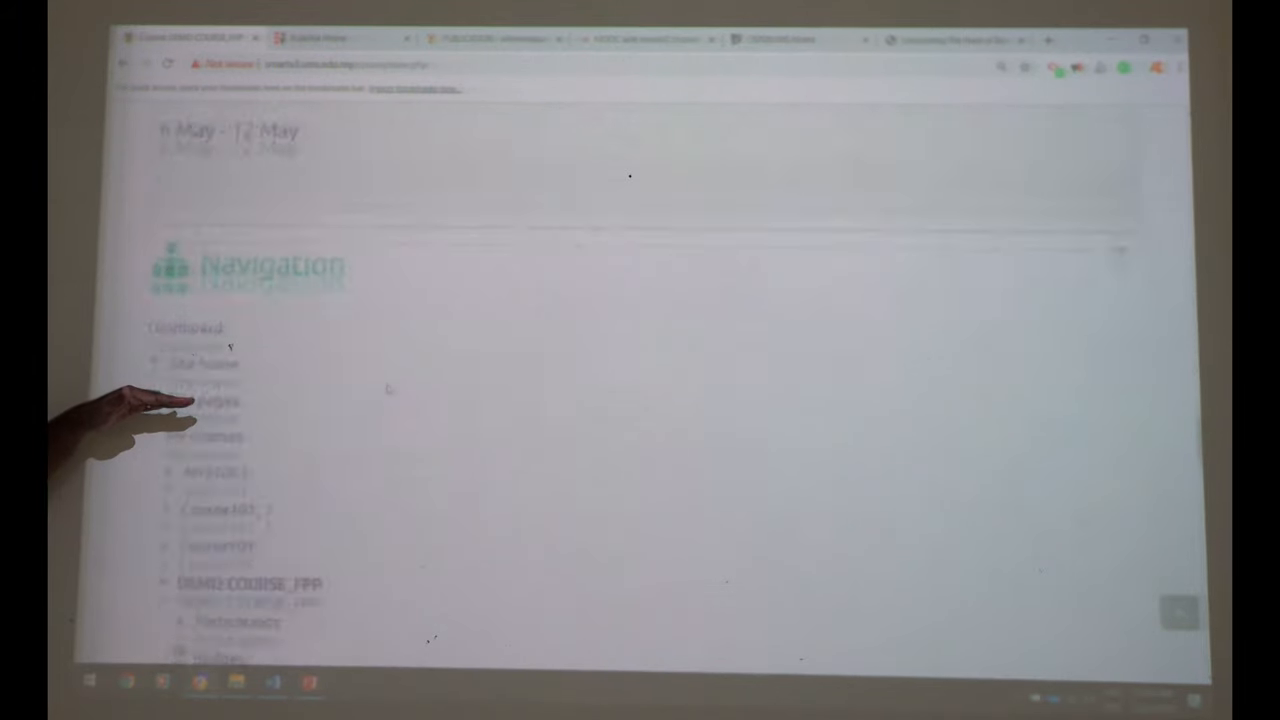
scroll("down", 3)
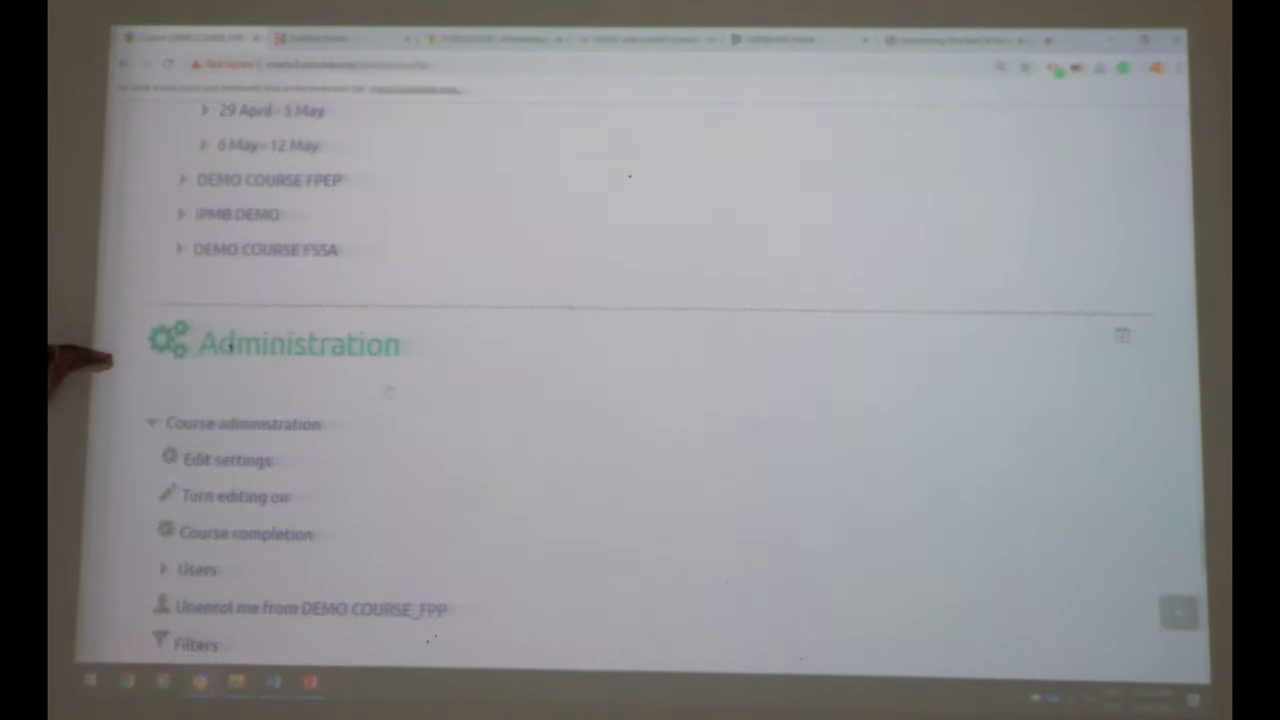
scroll("down", 3)
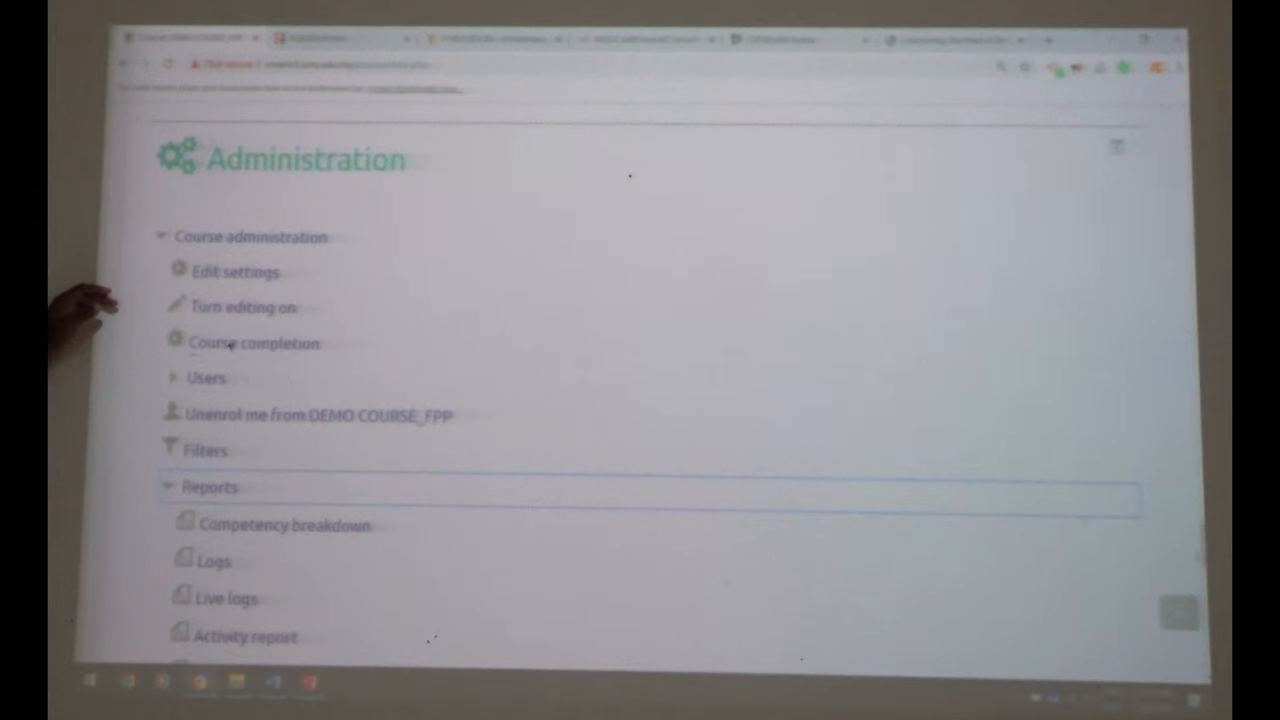
scroll("down", 3)
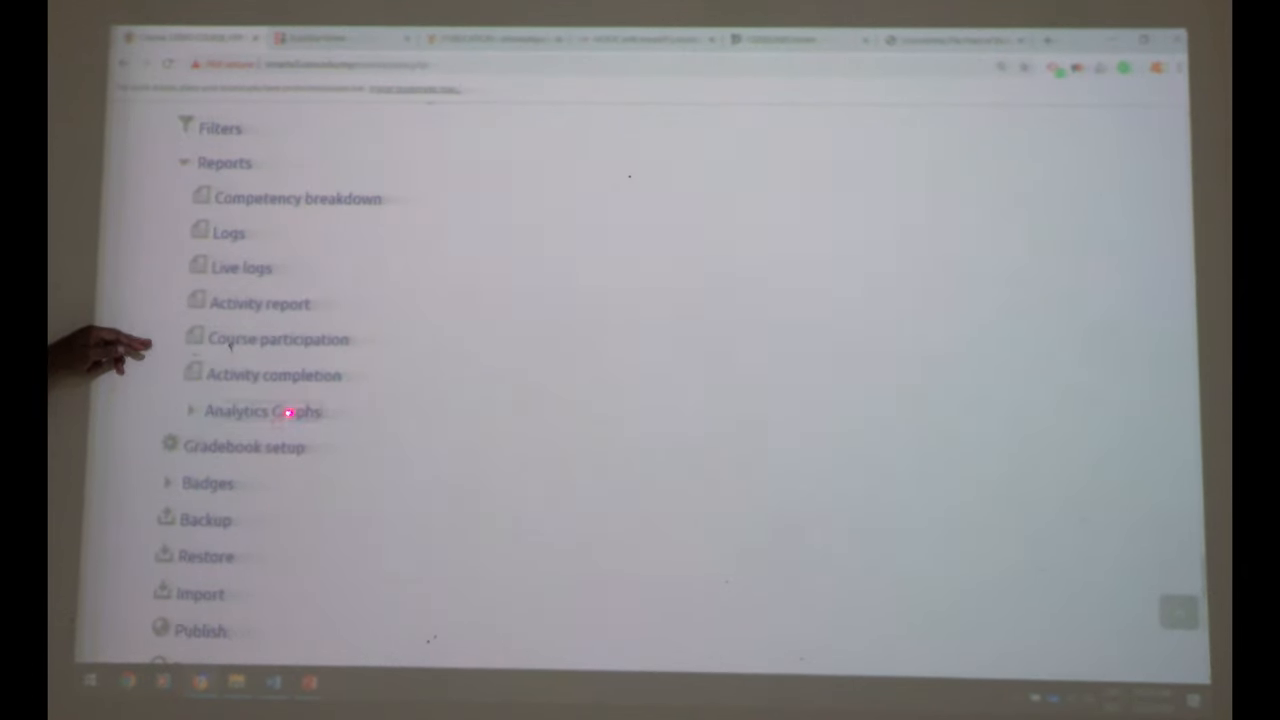
Step: Expand Analytics Graphs and open the Content accesses graph page
left_click(262, 411)
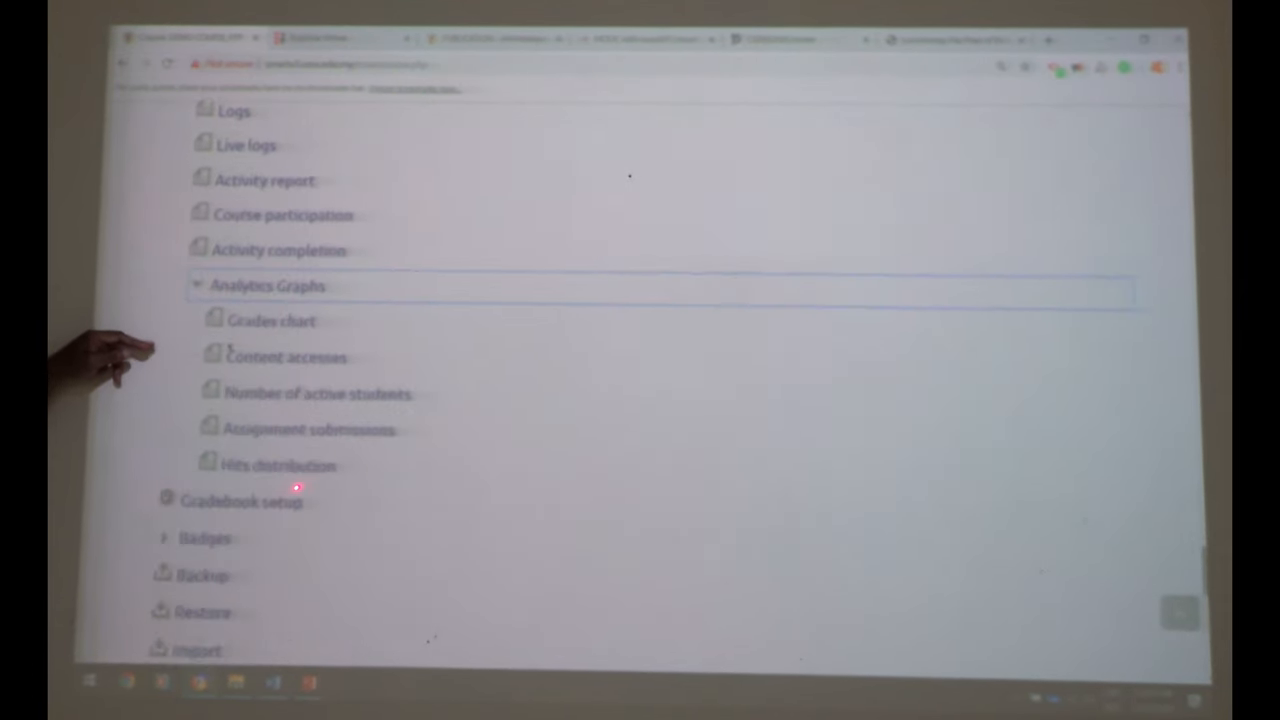
scroll("down", 3)
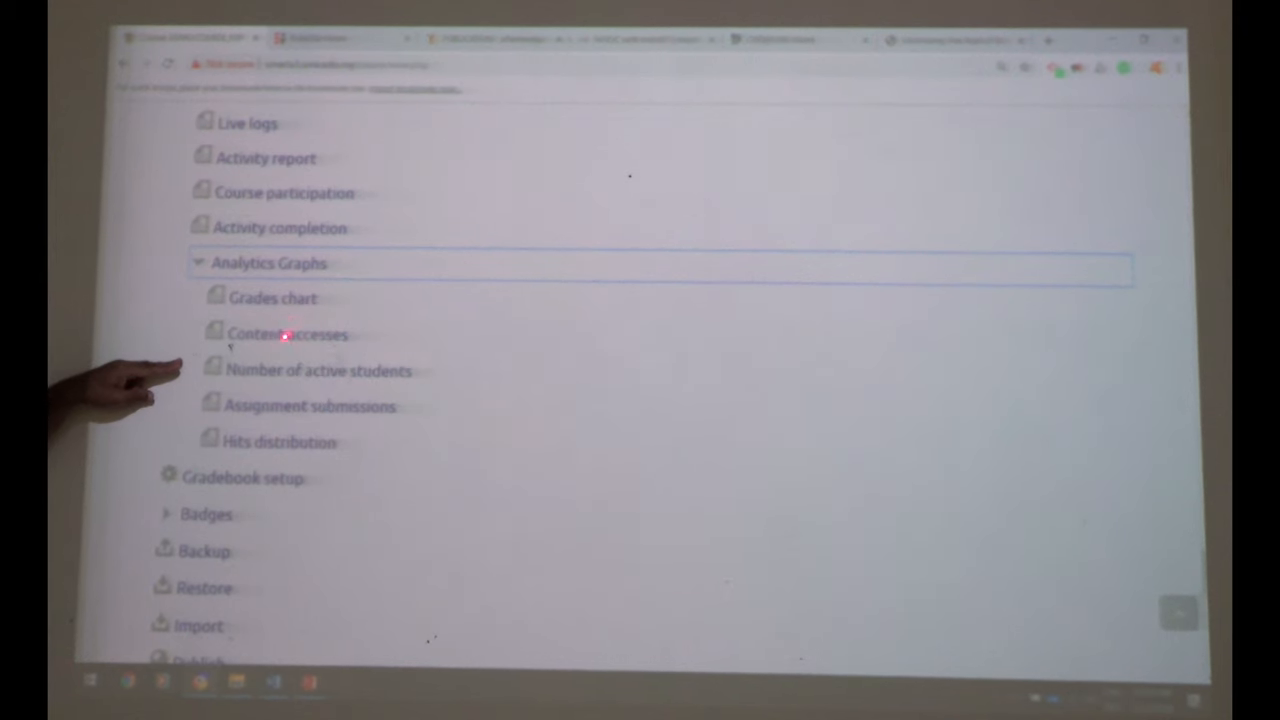
left_click(288, 333)
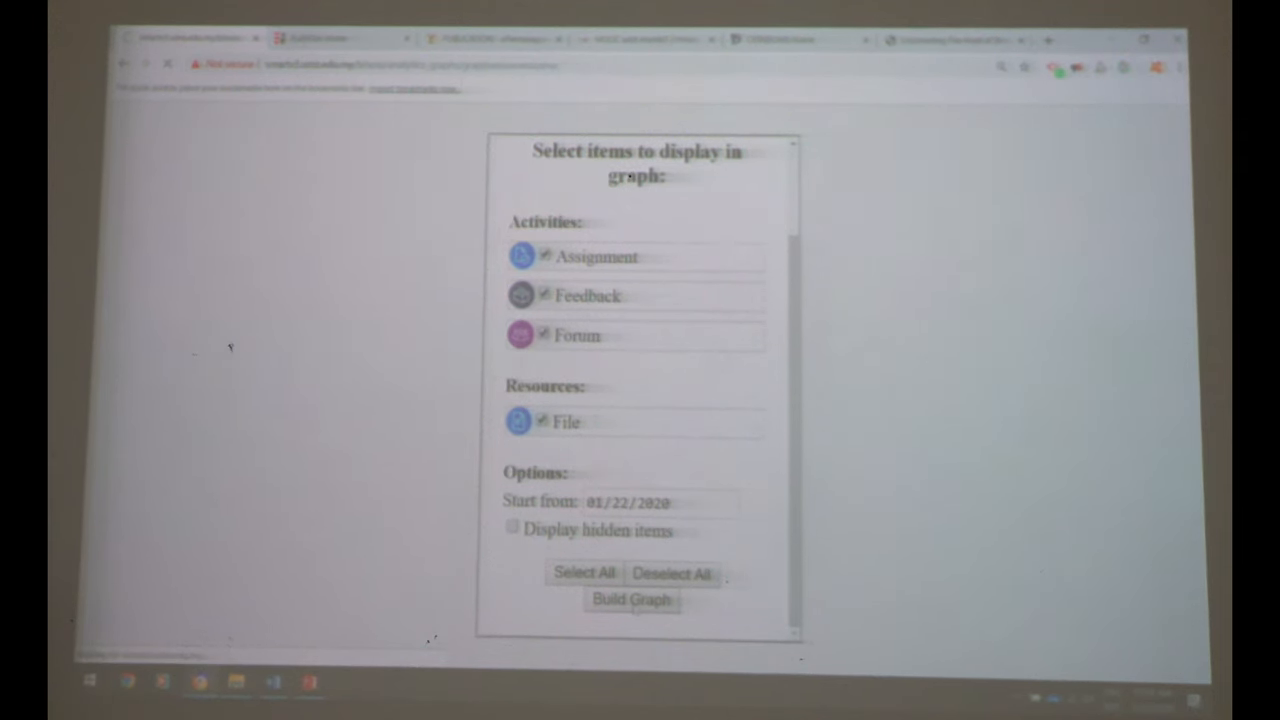
left_click(632, 599)
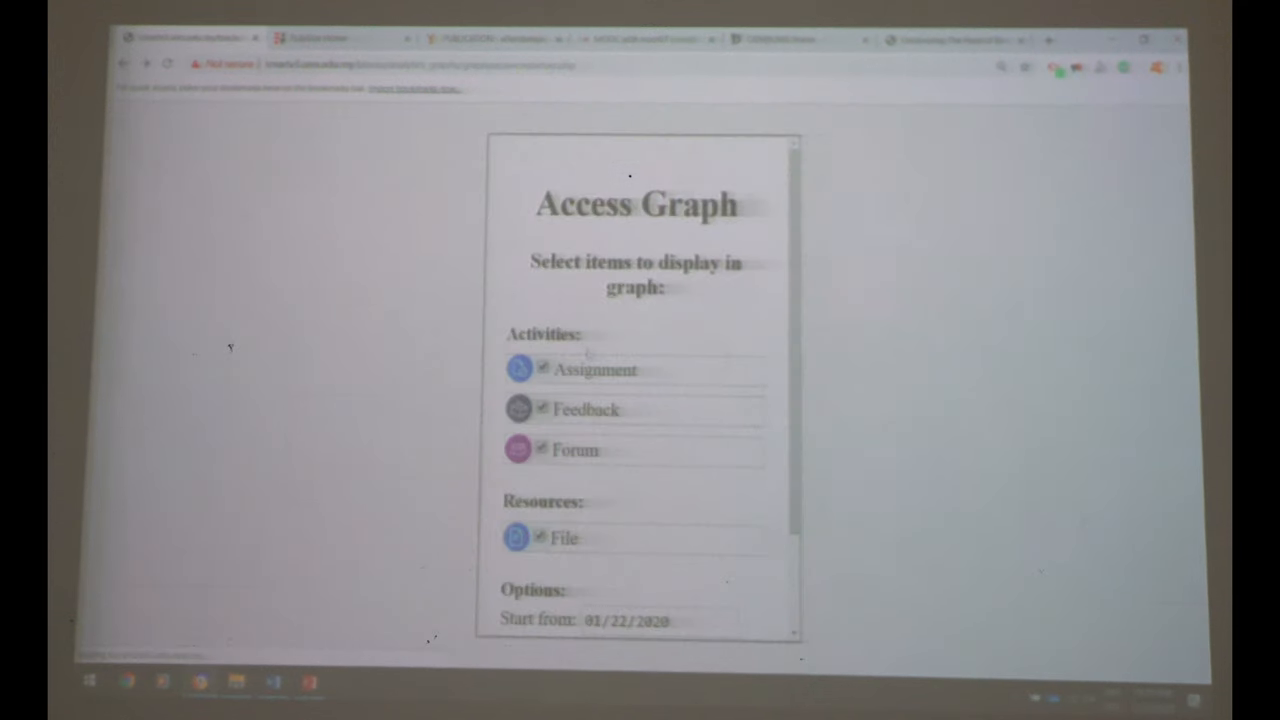
scroll("down", 3)
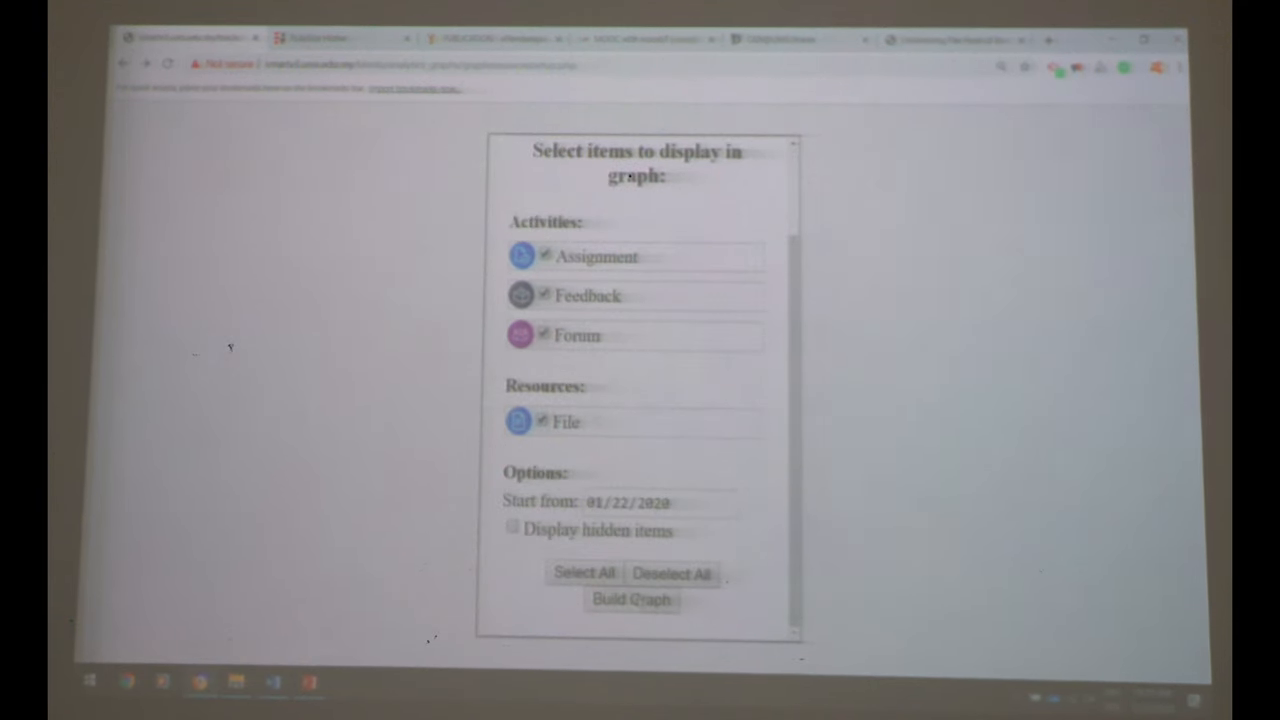
left_click(631, 599)
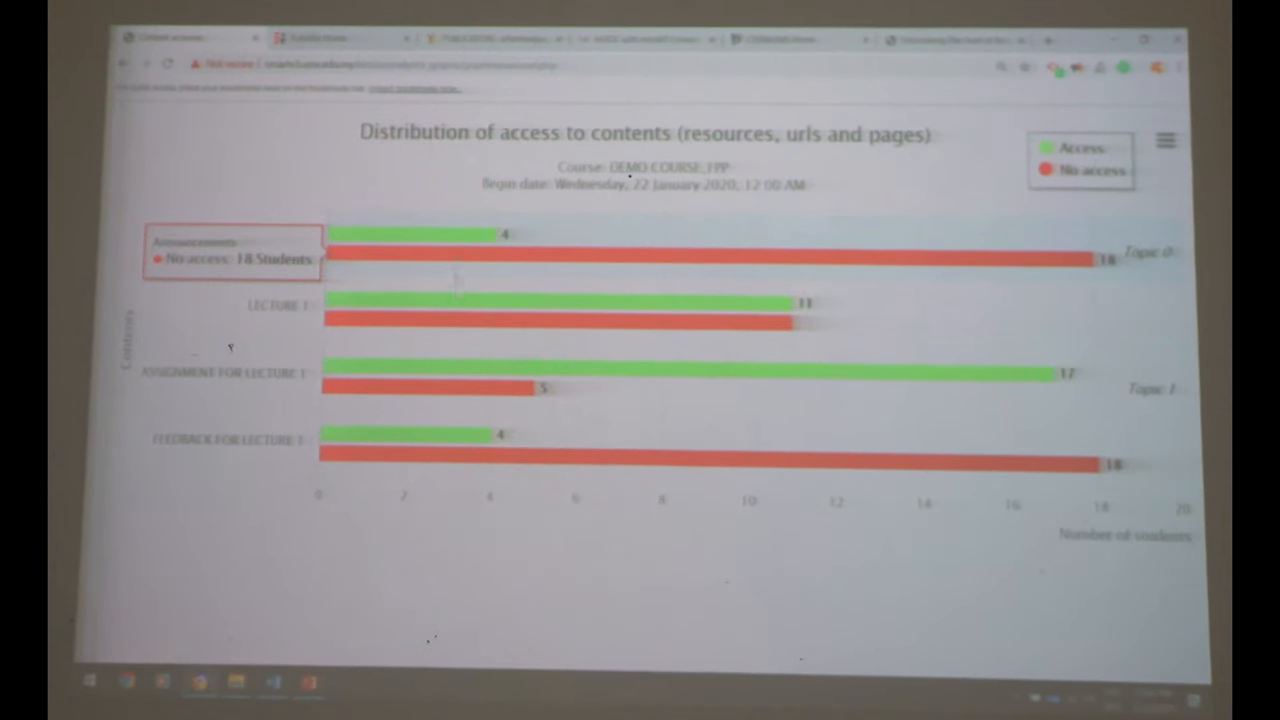
mouse_move(355, 373)
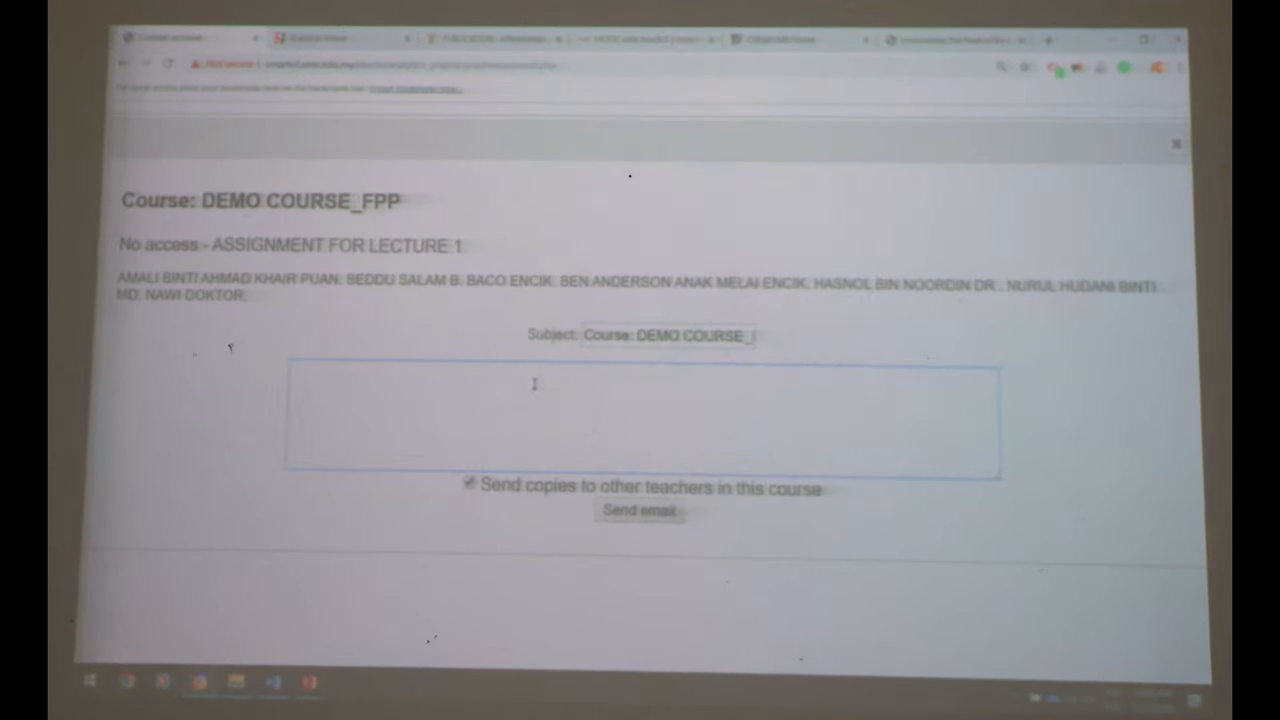
Step: Write the email body 'PLEASE SUBMIT YOUR ASSIGNMENT. YOU ARE LATE' for non-accessing students
type("PLEASE")
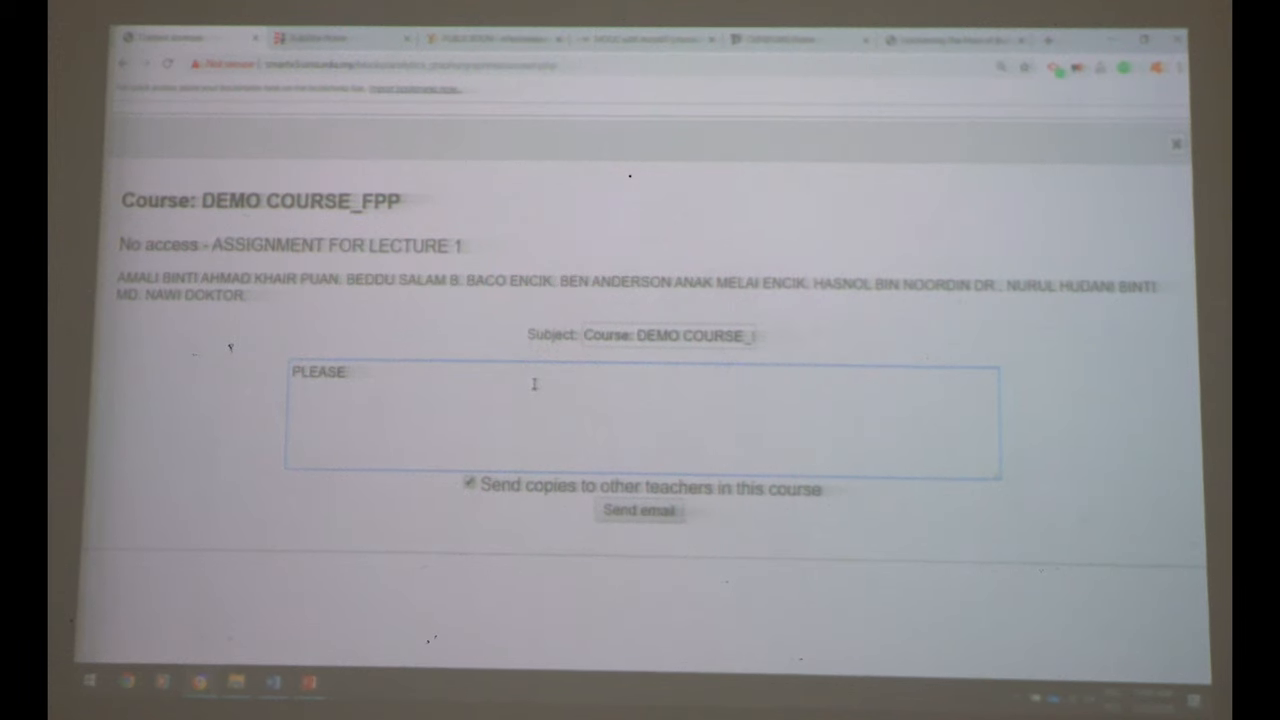
type("SUBMIT YOU")
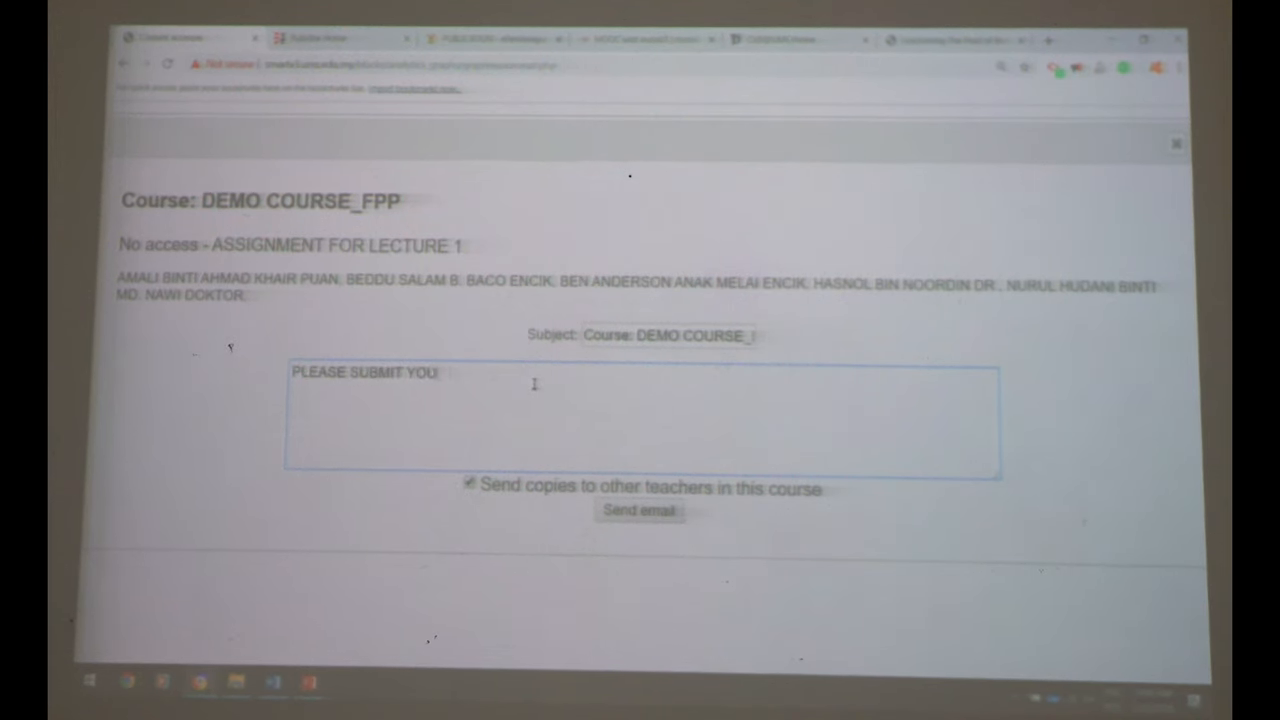
type("R ASSIGNMENT")
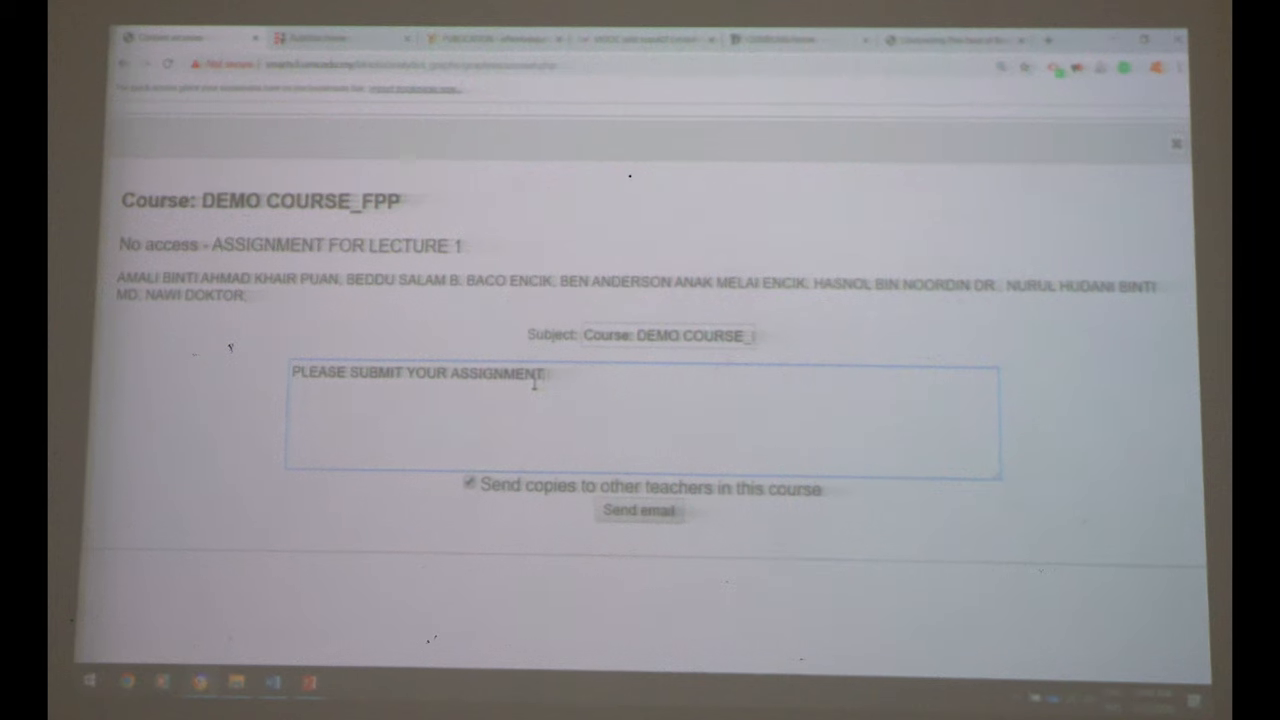
type("YOU ARE LATE")
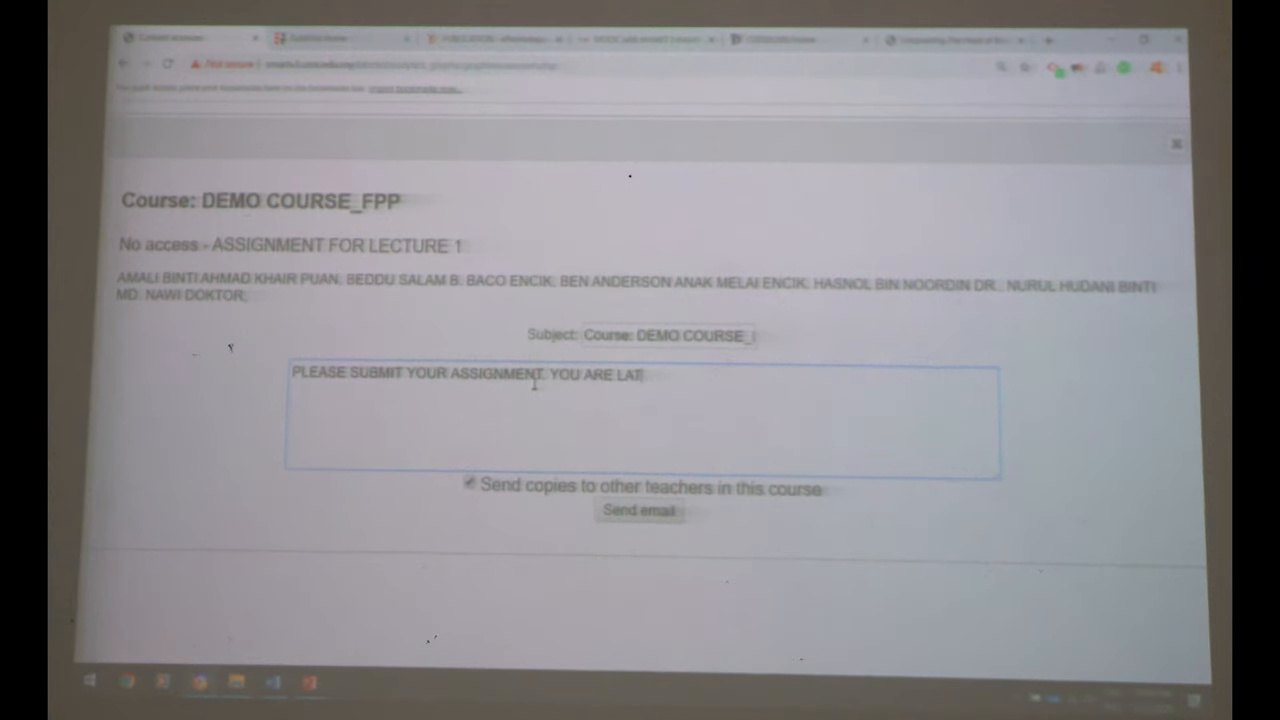
type("E")
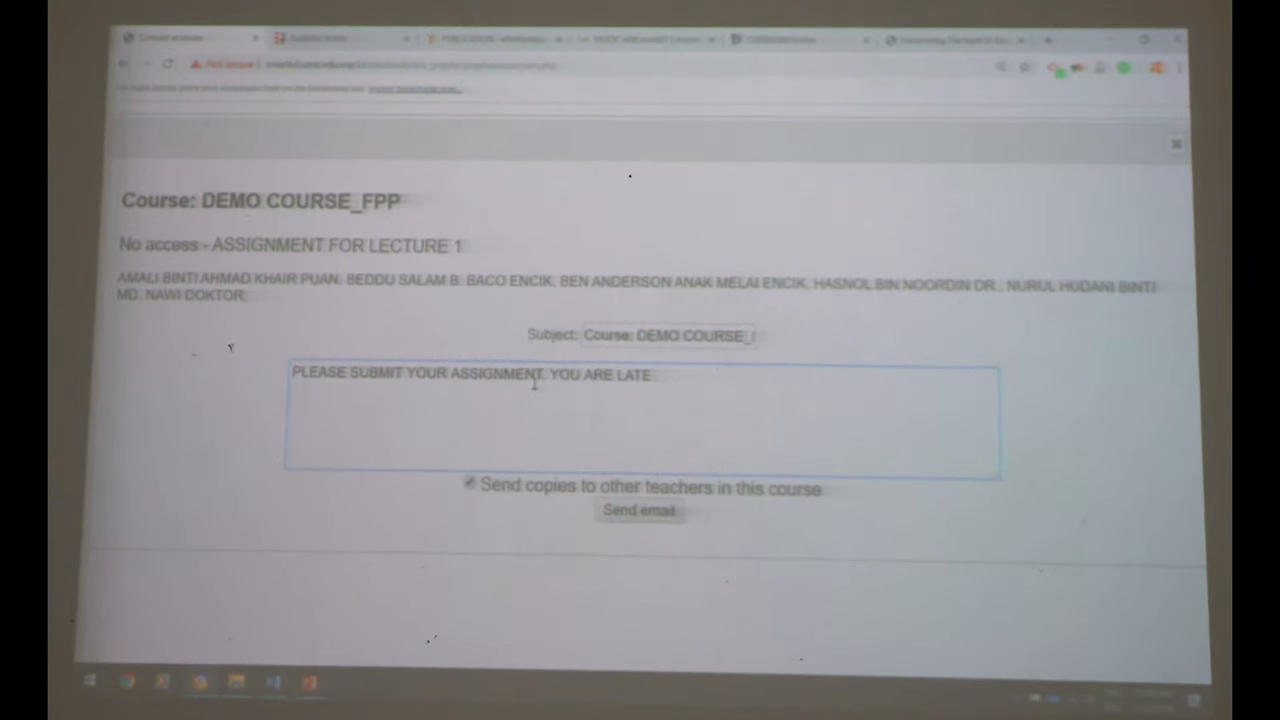
type(":)")
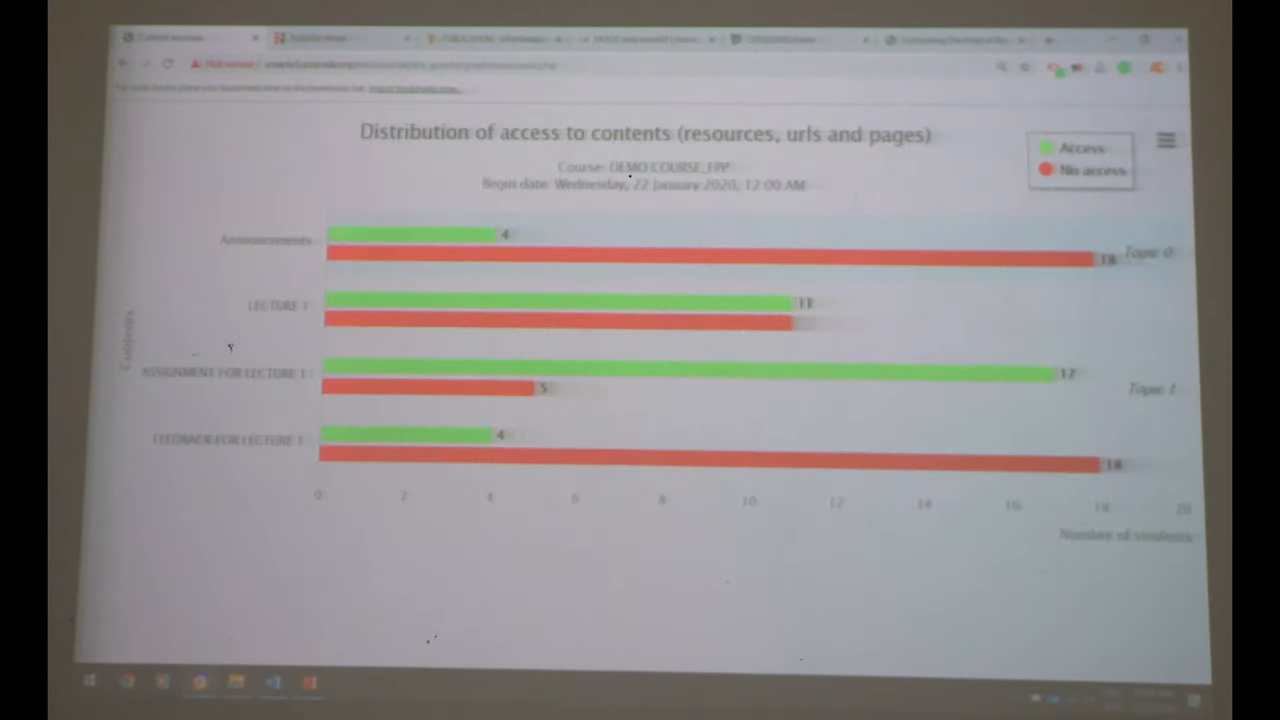
mouse_move(535, 390)
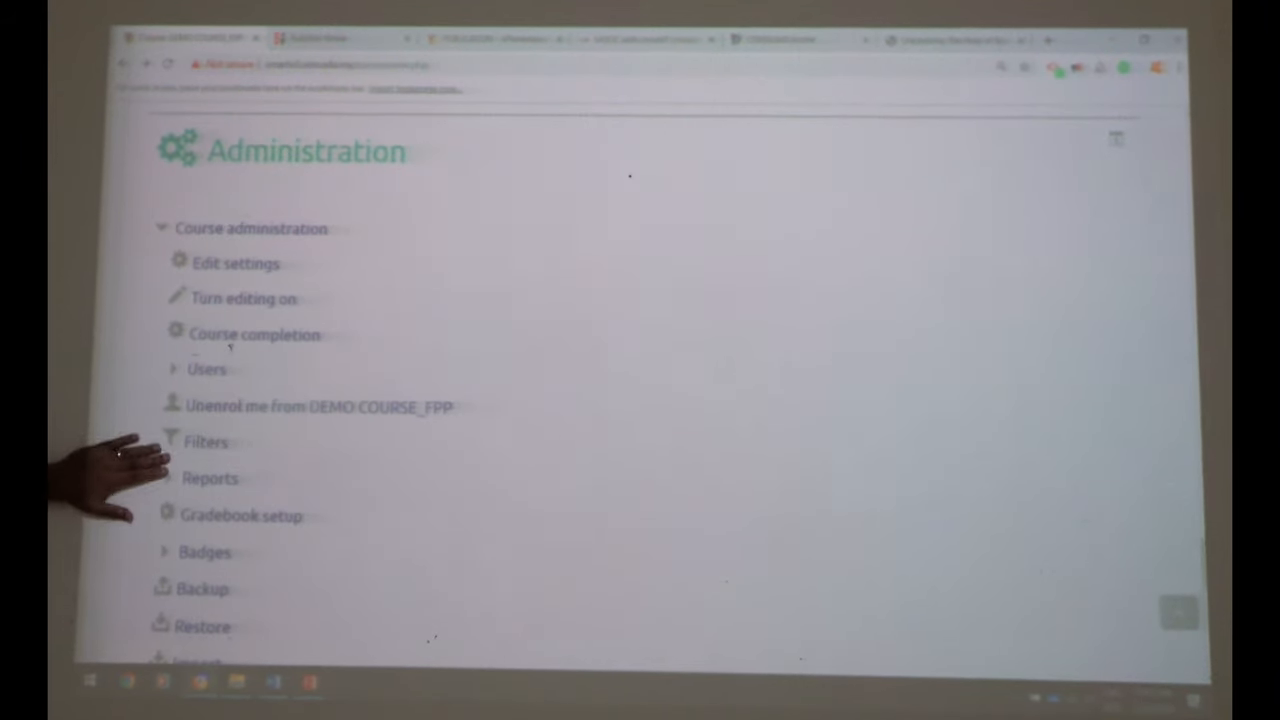
Step: Expand Course administration Reports and open the course's Live logs report
left_click(210, 478)
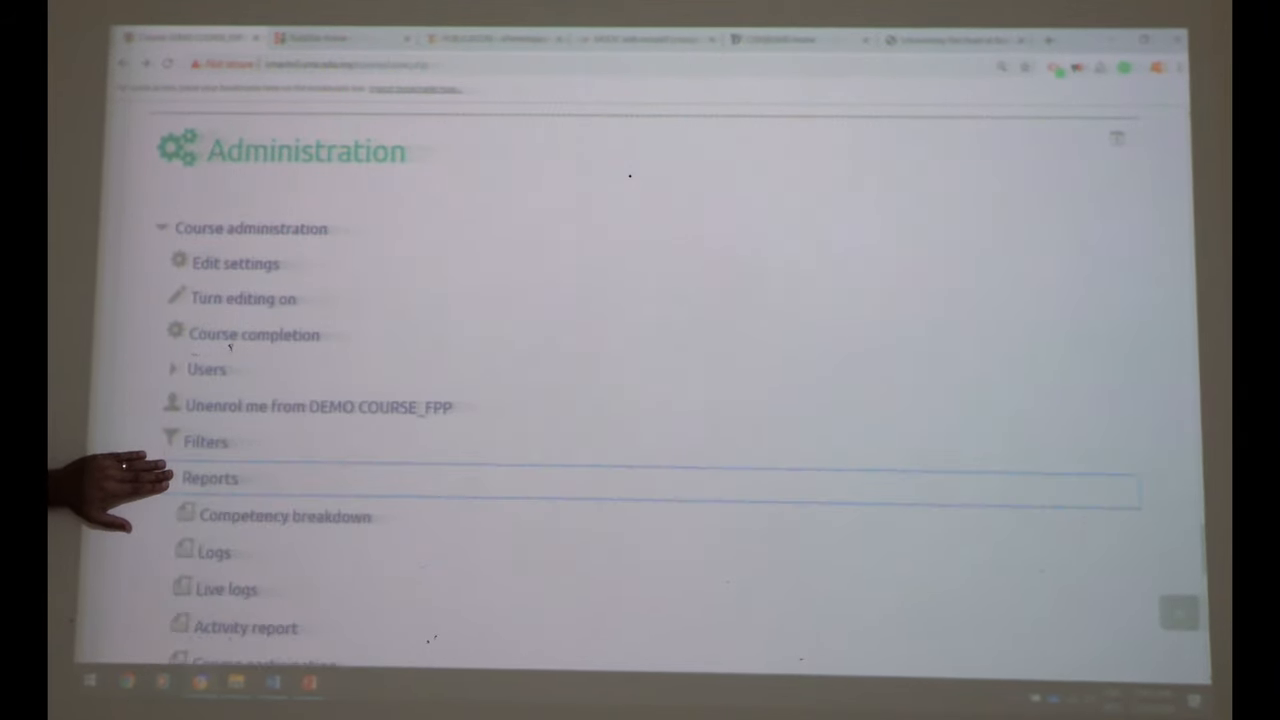
scroll("down", 3)
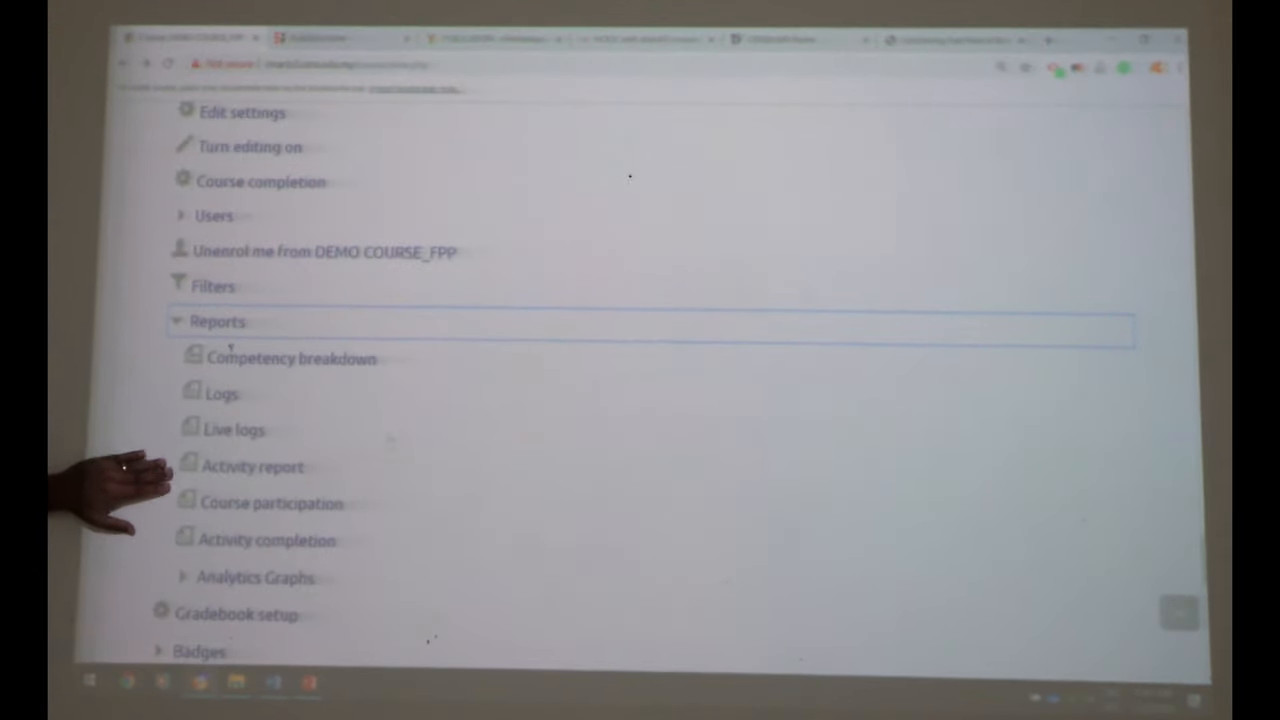
scroll("down", 3)
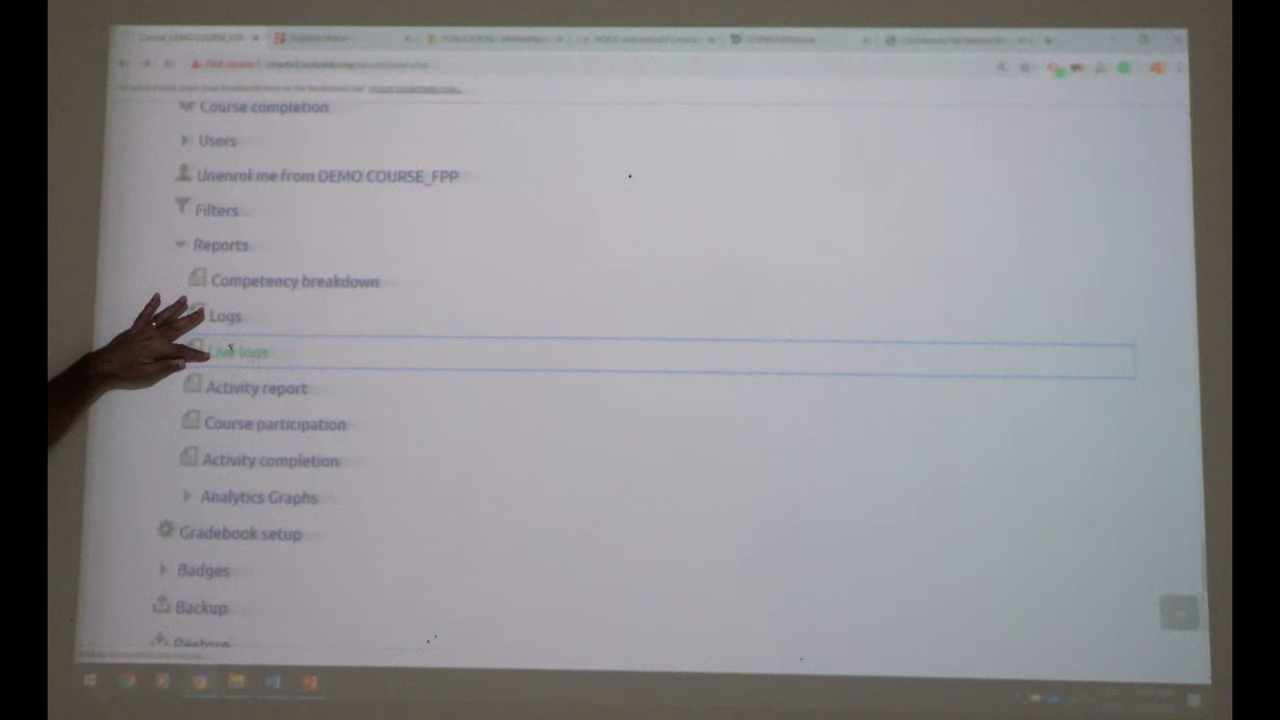
left_click(240, 352)
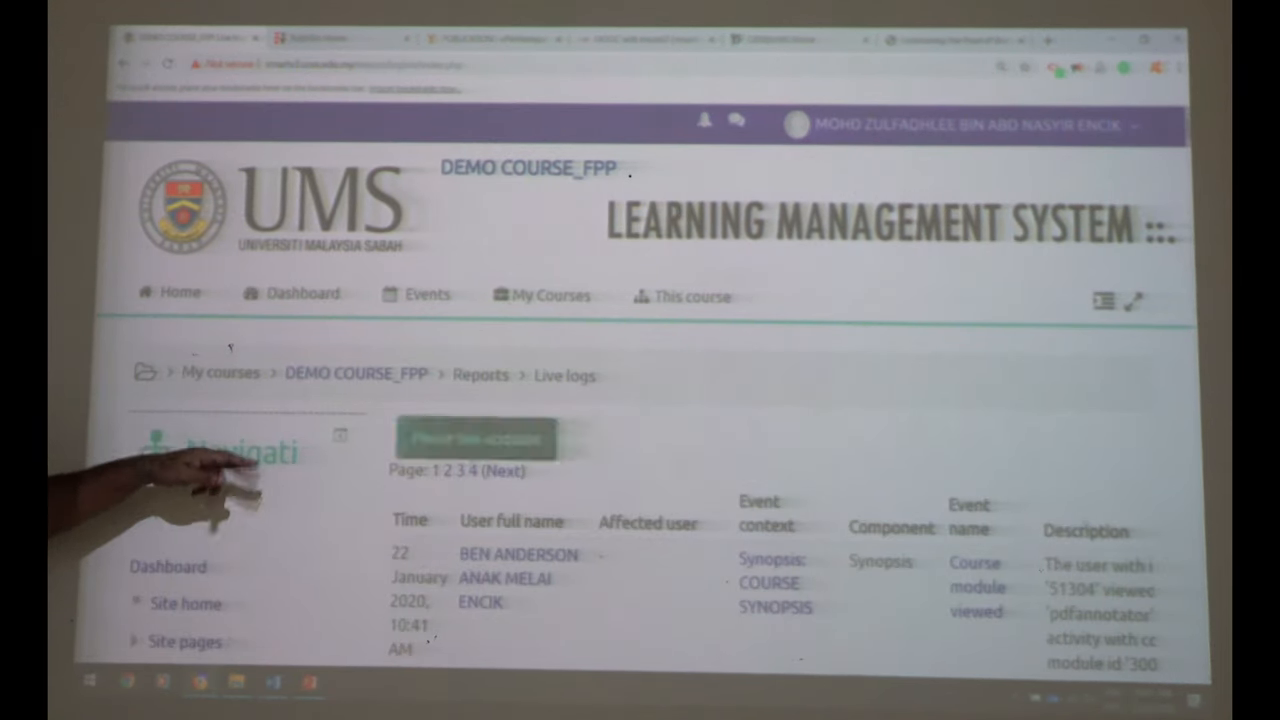
Step: Scroll through the live log entries of recent student events
scroll("down", 3)
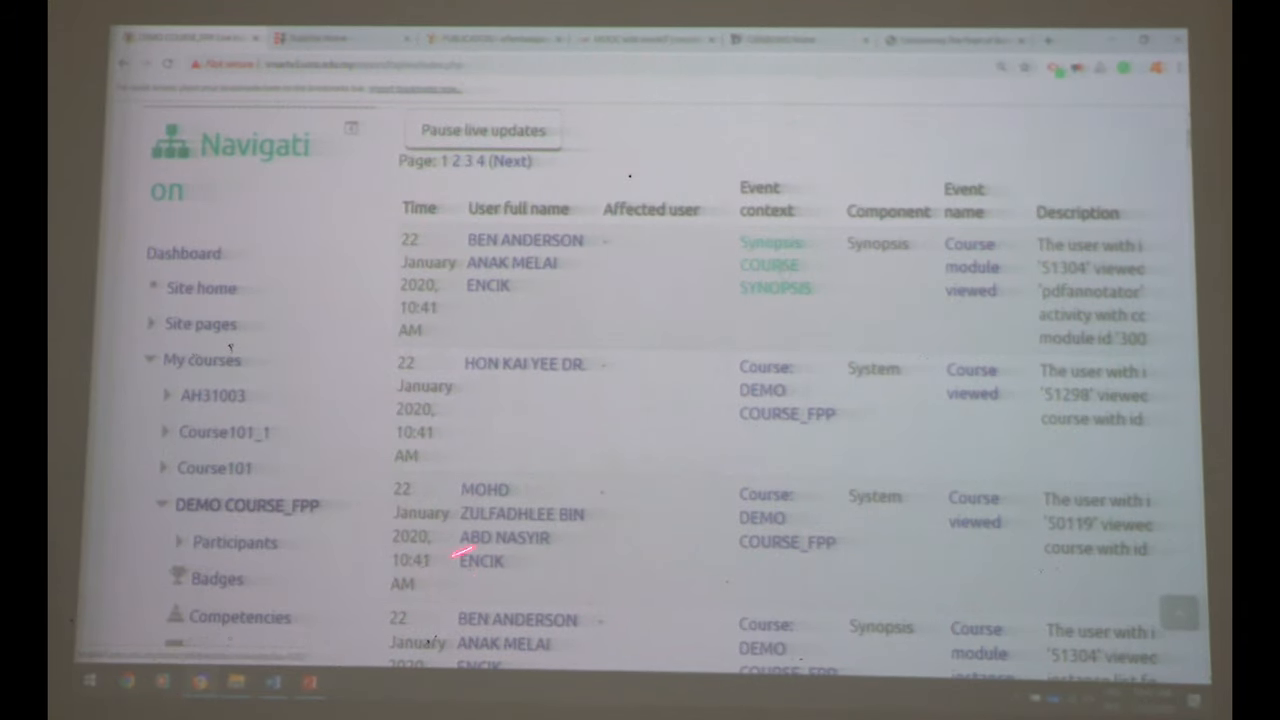
scroll("down", 3)
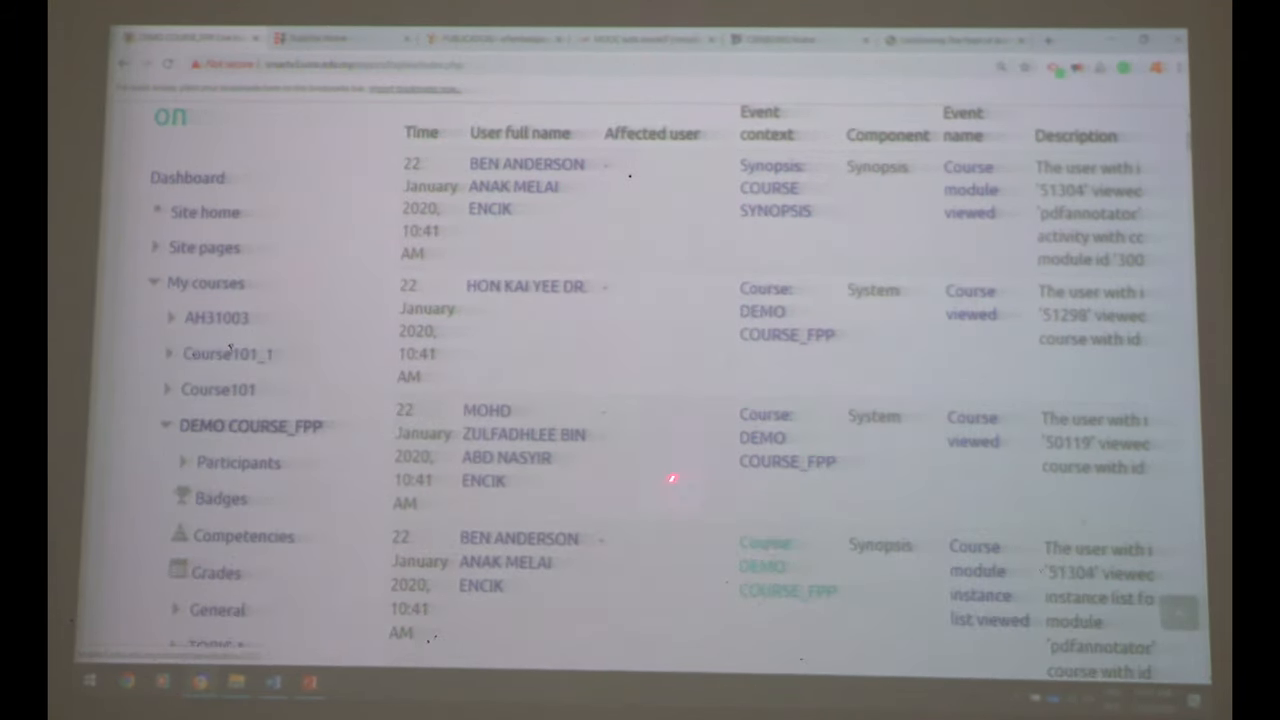
scroll("down", 3)
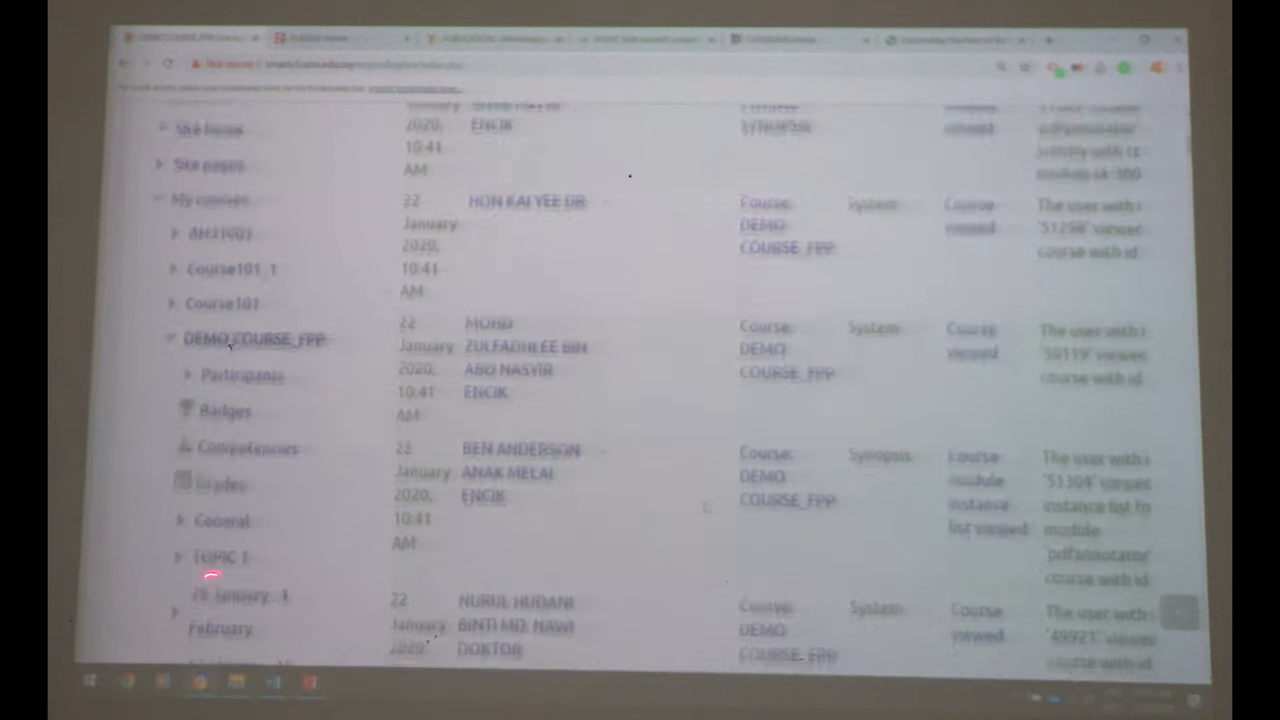
scroll("down", 3)
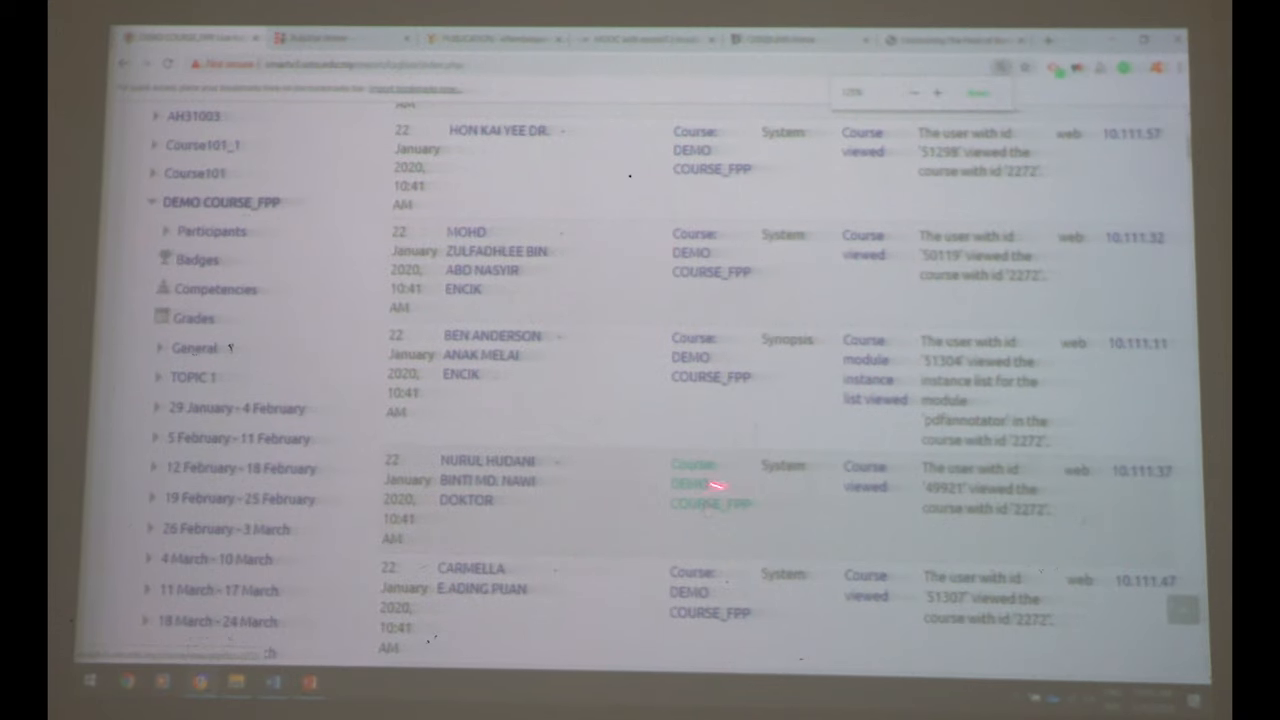
scroll("down", 3)
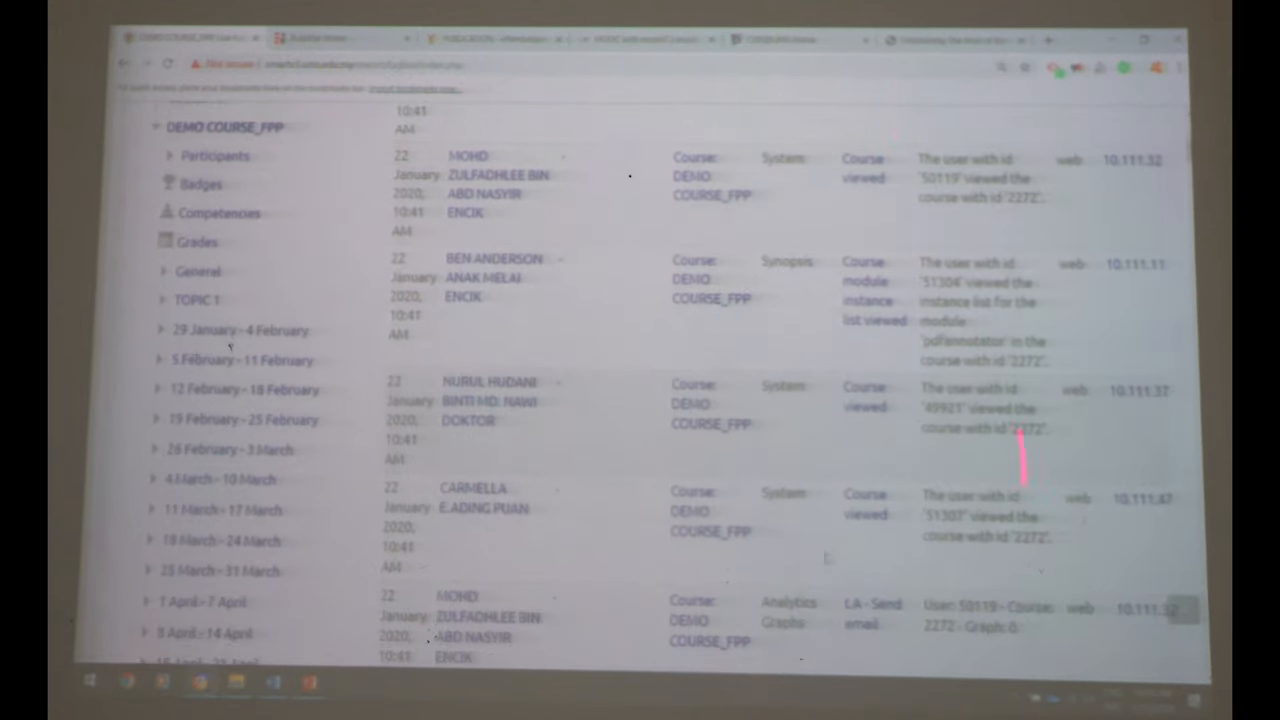
scroll("down", 3)
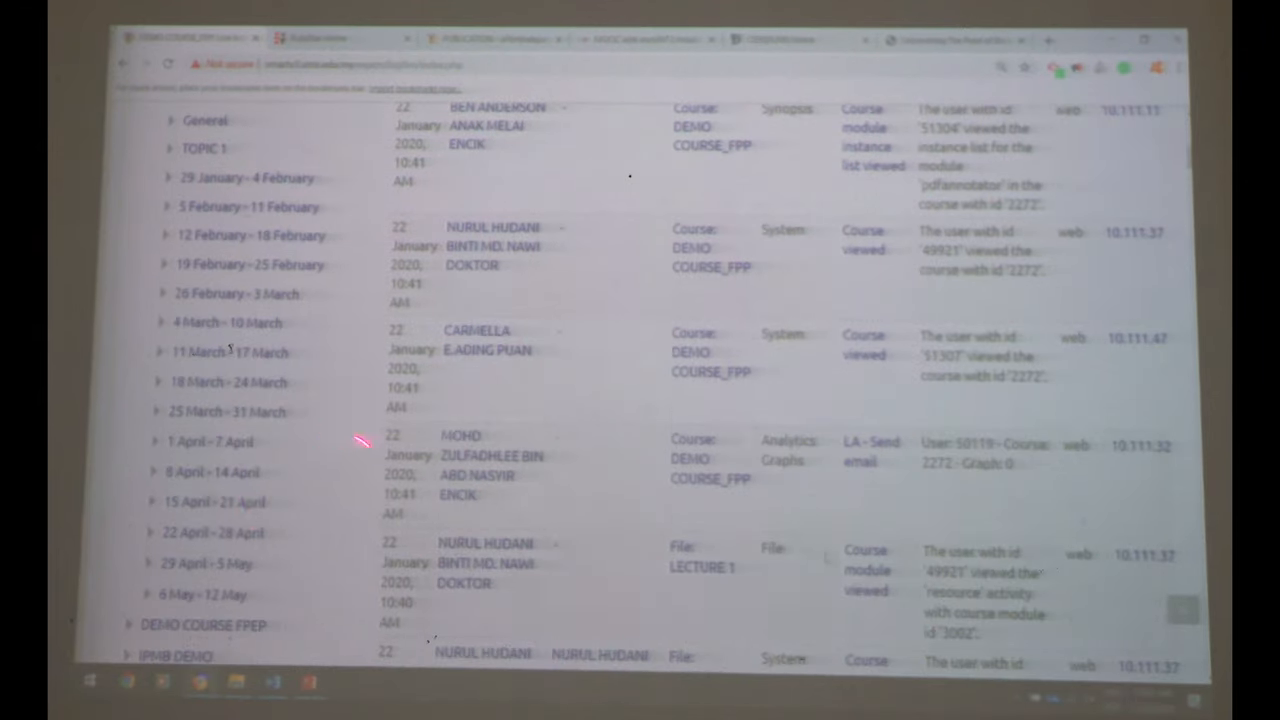
scroll("down", 3)
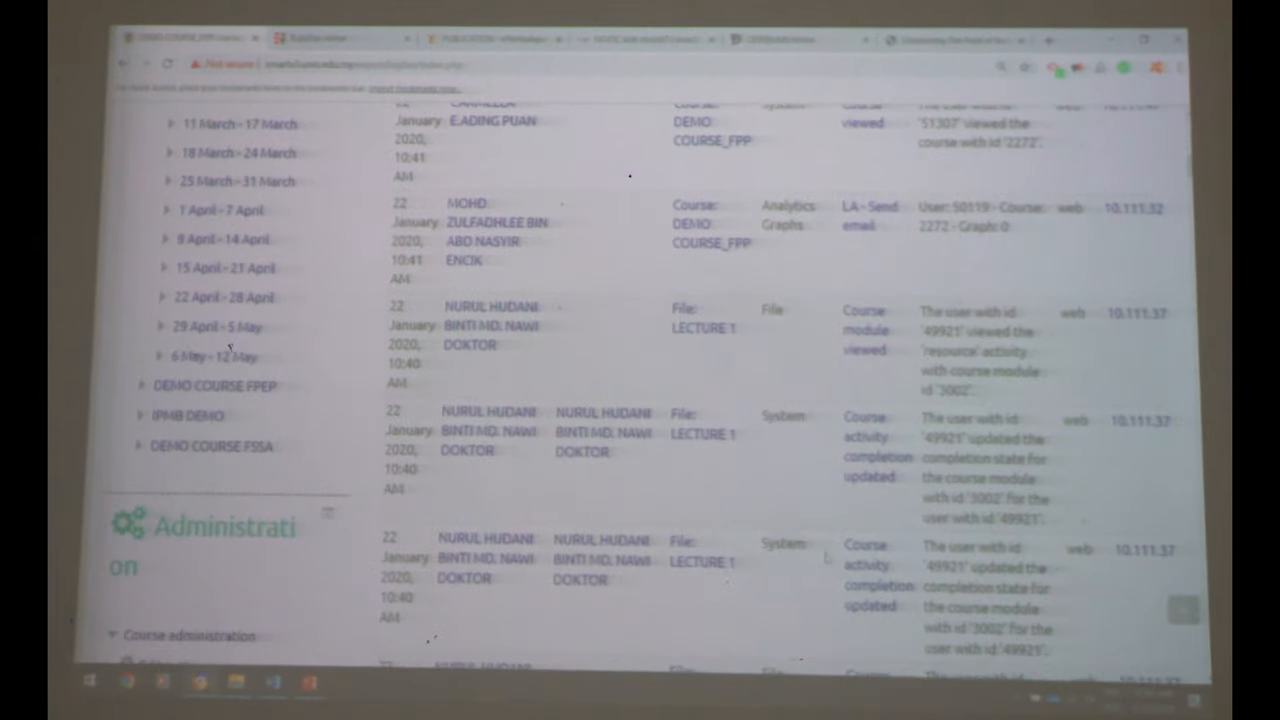
scroll("down", 3)
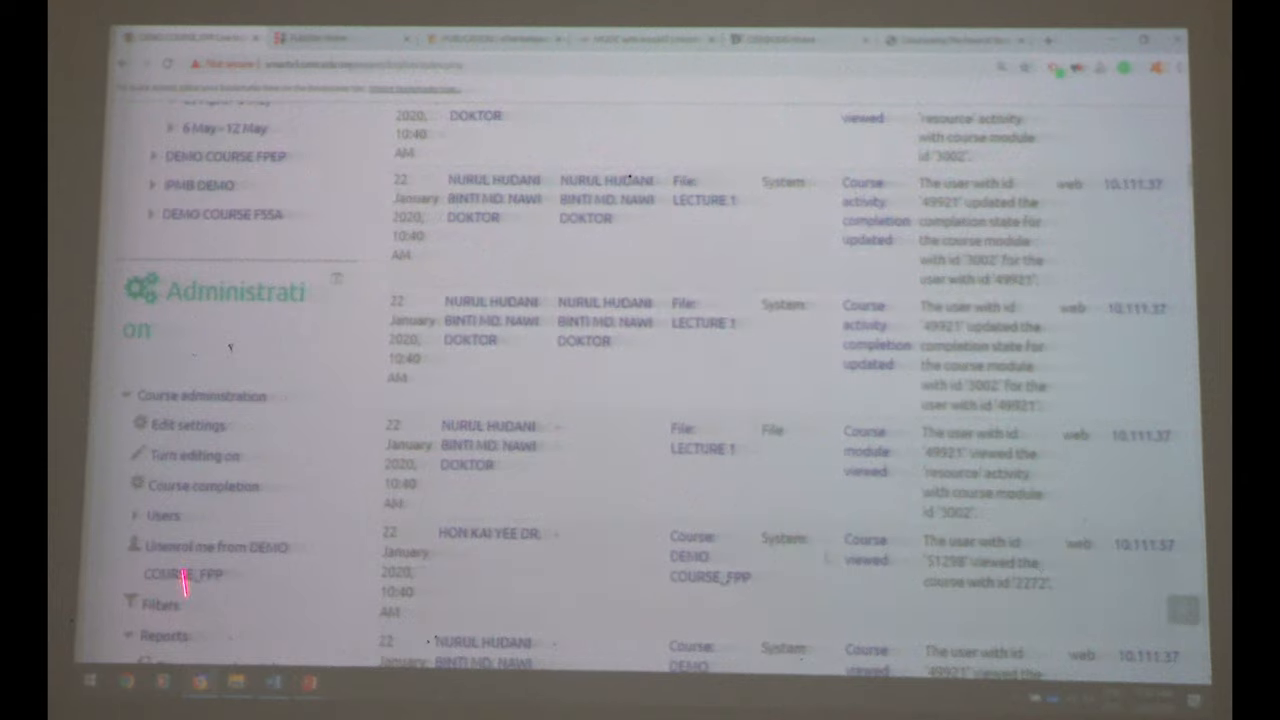
scroll("down", 3)
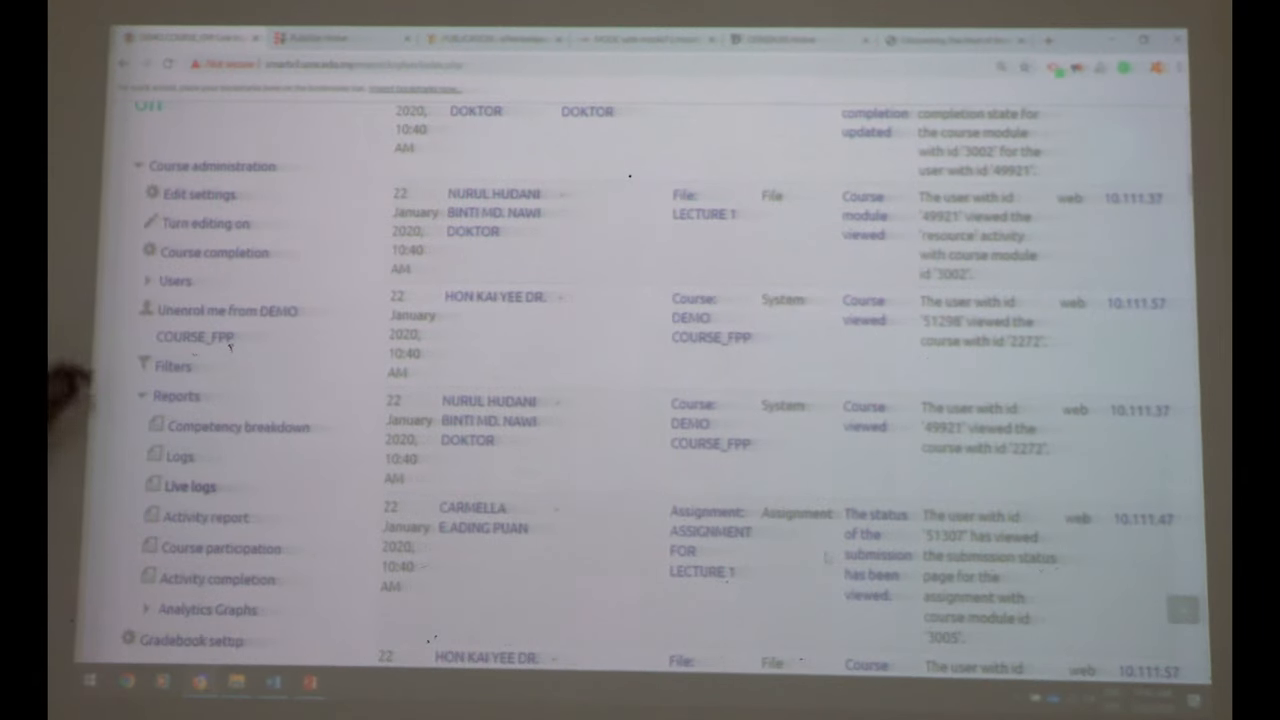
scroll("down", 3)
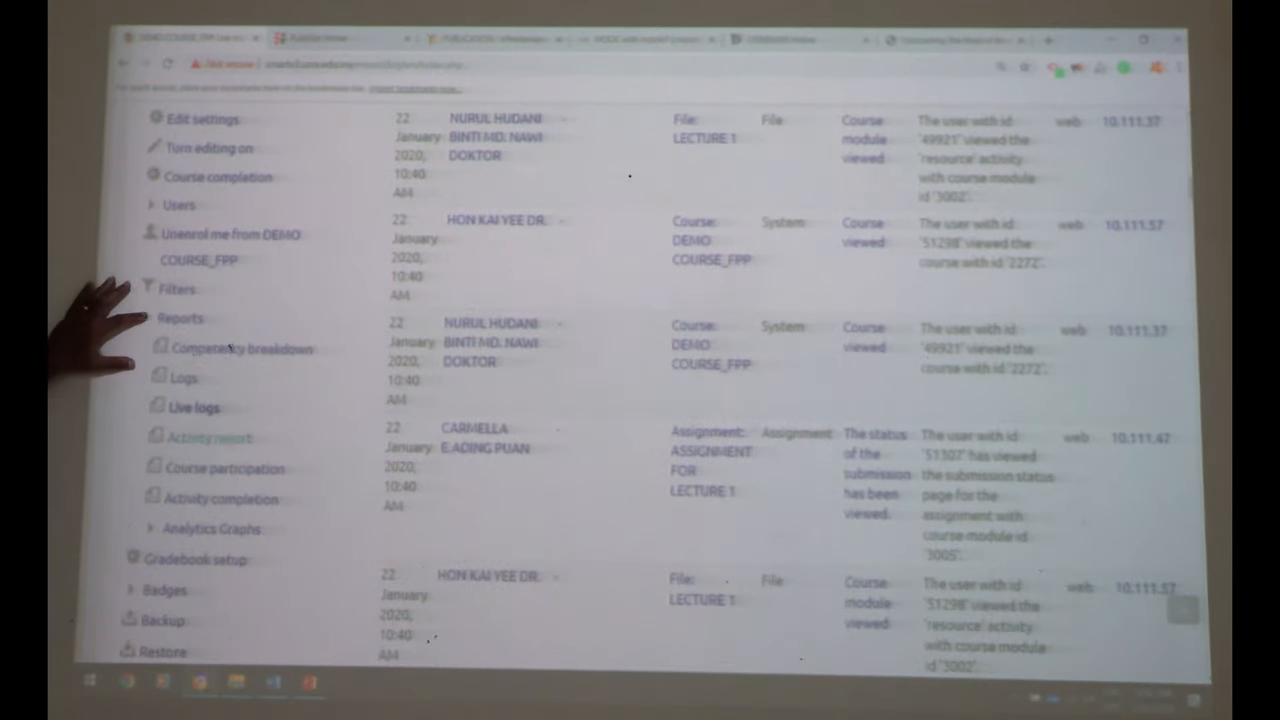
Step: Re-expand the Reports section and show the five Analytics Graphs reports
left_click(181, 318)
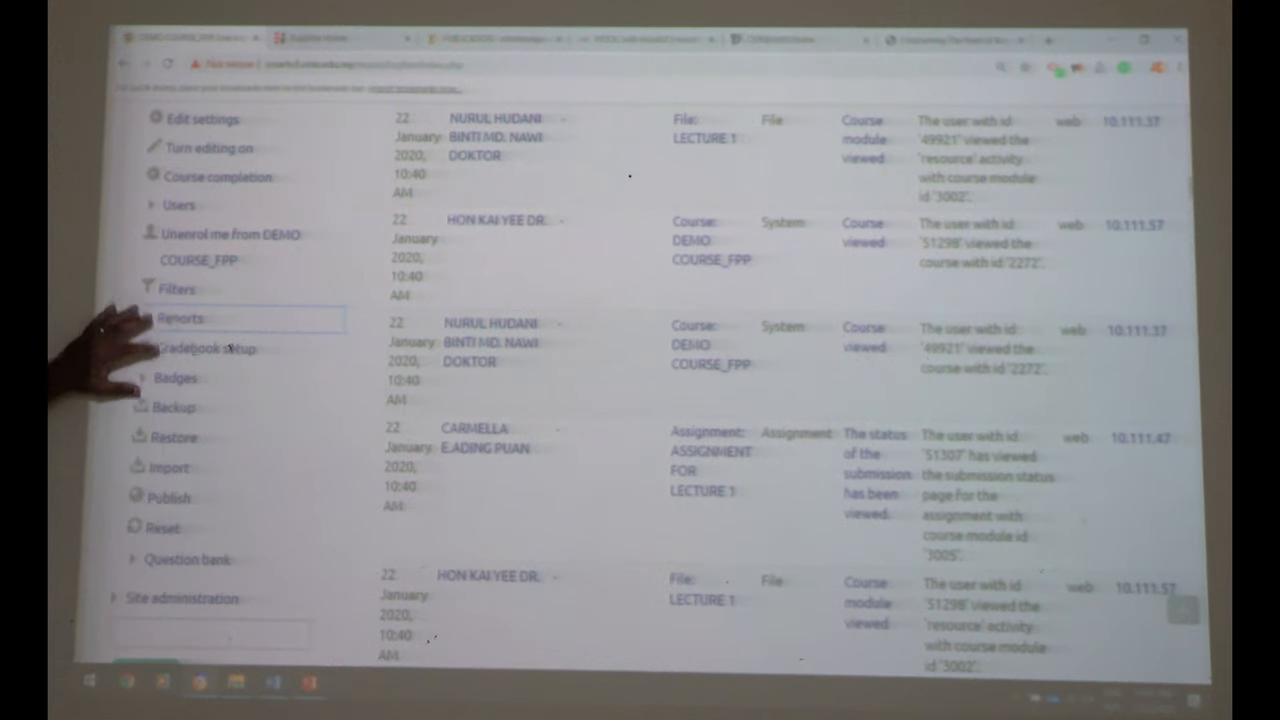
left_click(180, 318)
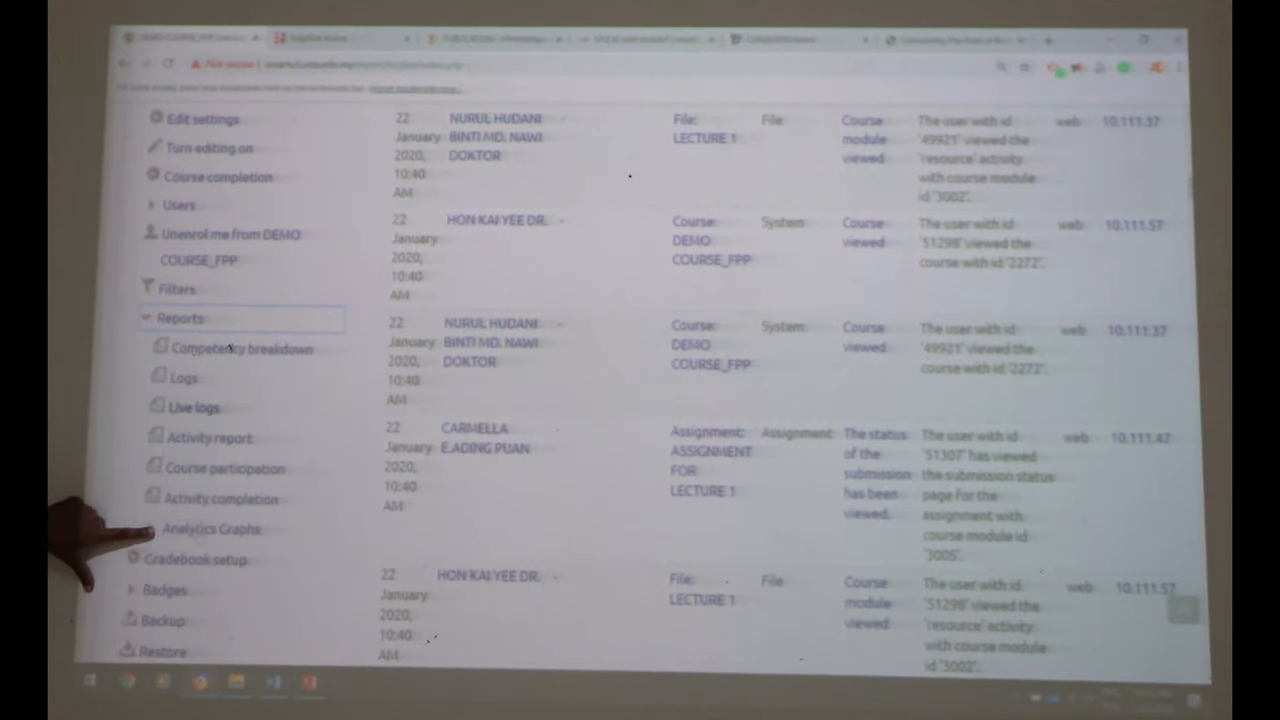
left_click(212, 529)
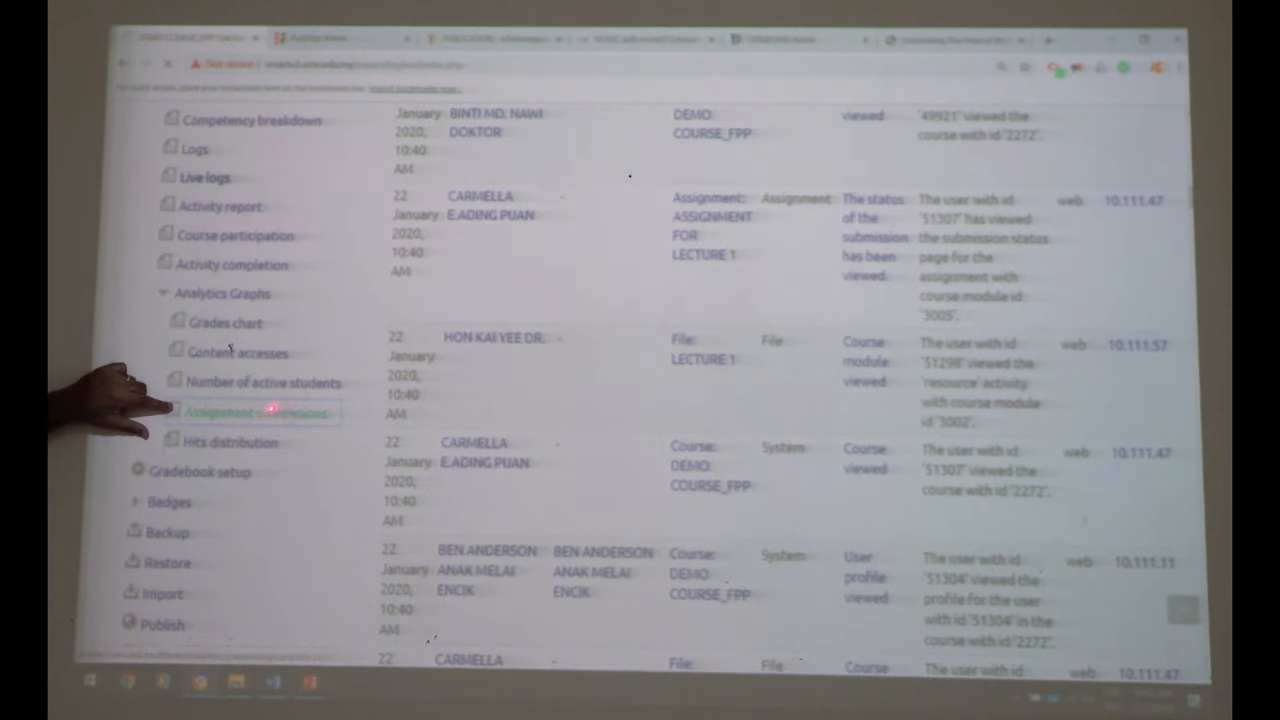
Step: Open Assignment submissions and list students who submitted Assignment for Lecture 1 in time
left_click(255, 412)
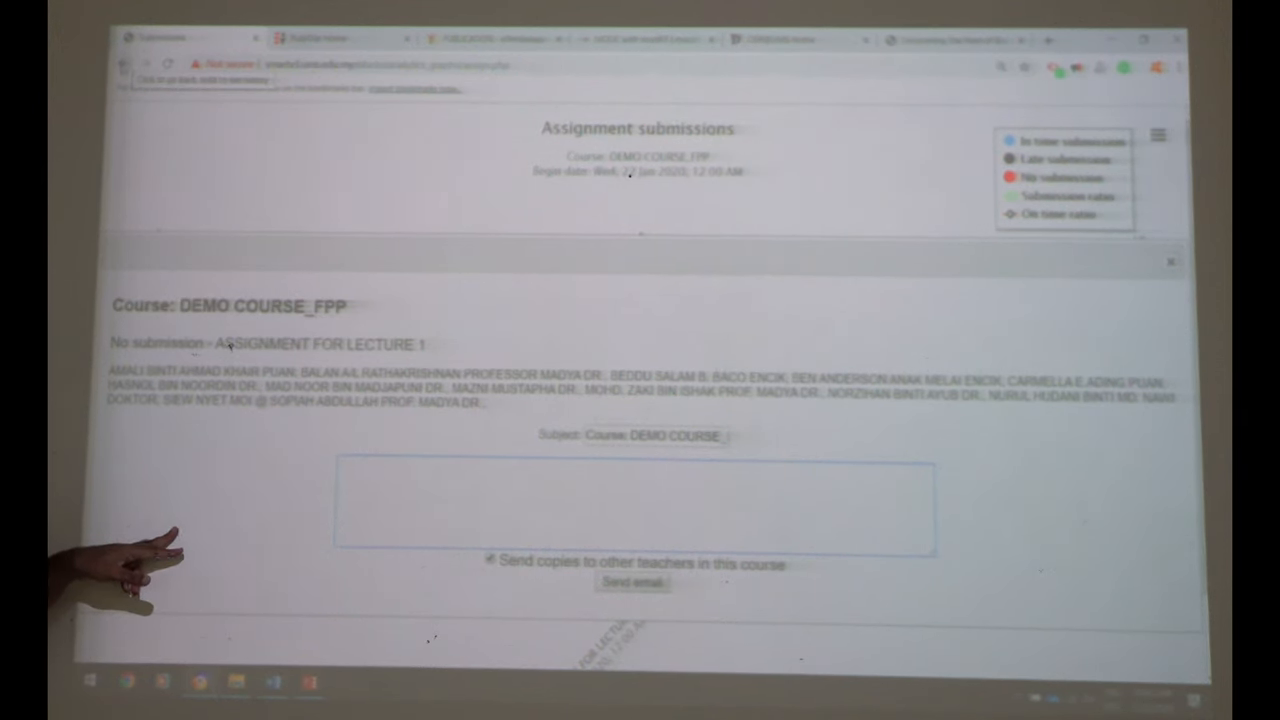
left_click(1170, 262)
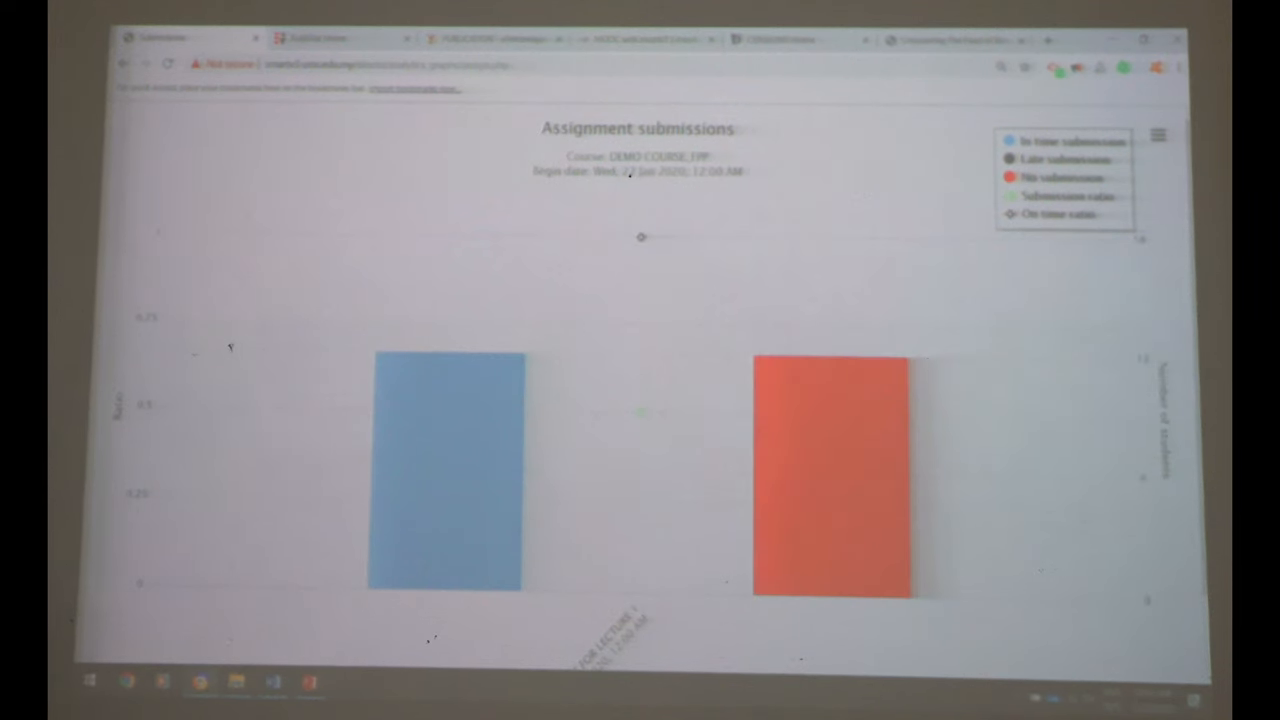
left_click(445, 470)
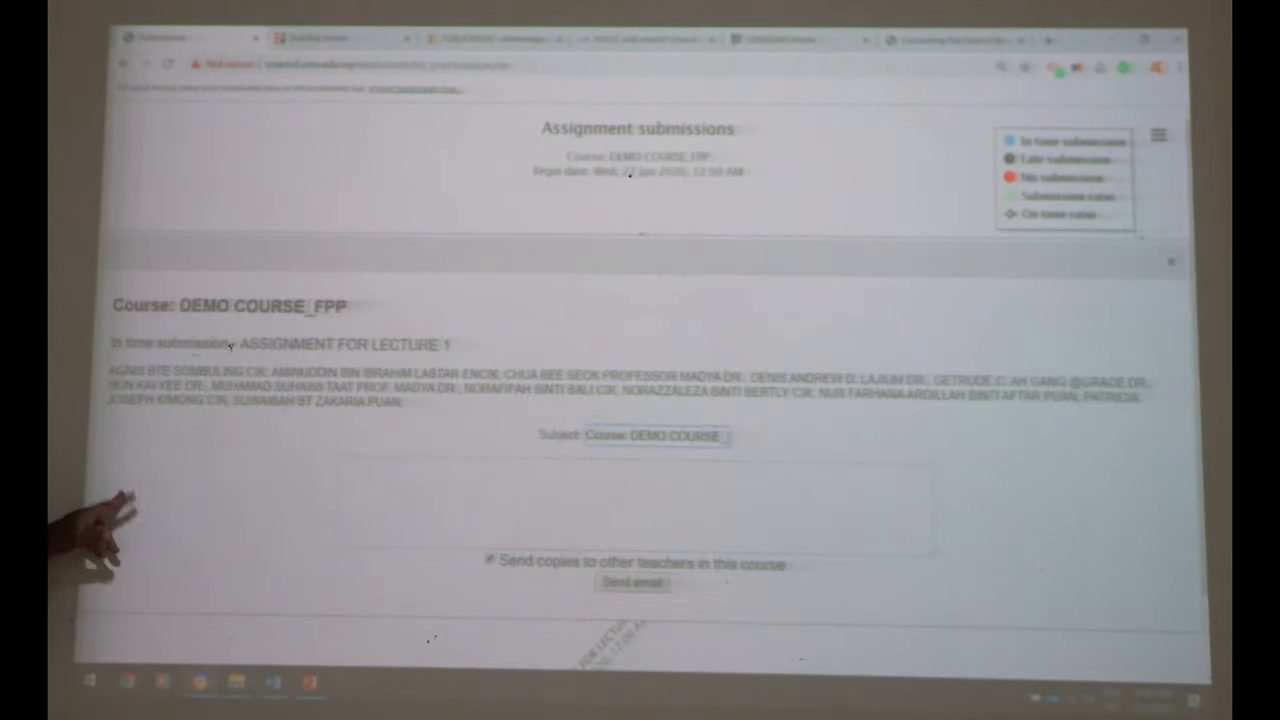